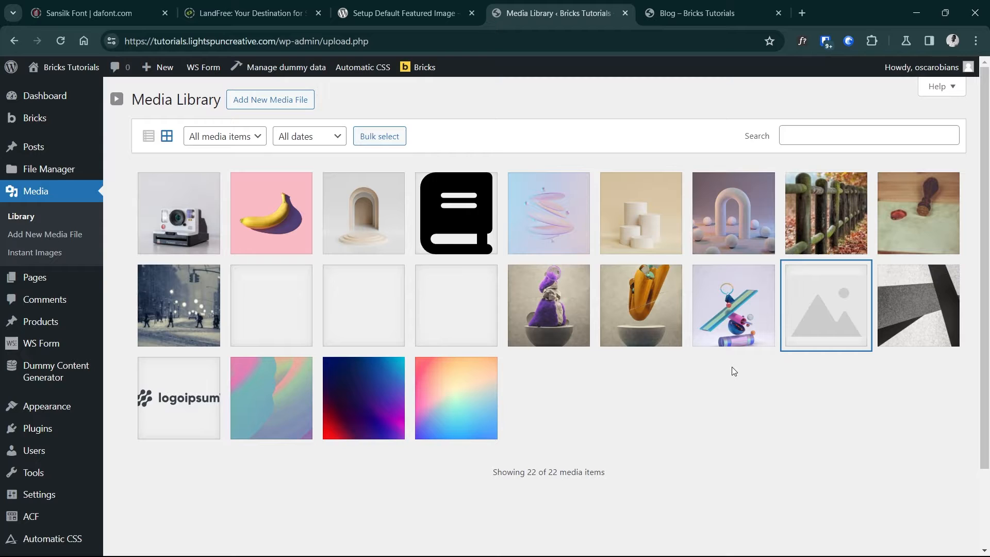
{"action": "mouse_move", "coordinate": [825, 305]}
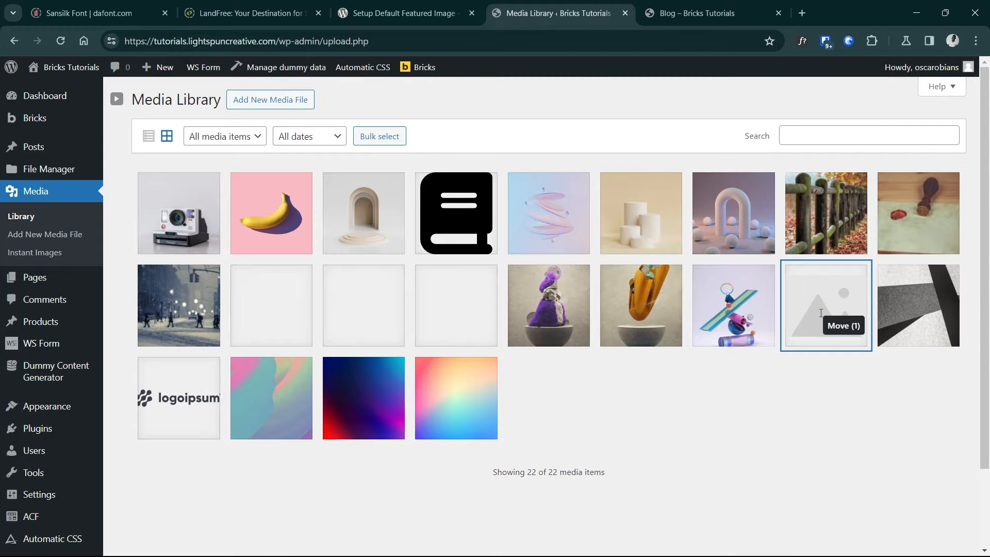
Search plugins for 'default featured image' and install Setup Default Featured Image
{"action": "left_click", "coordinate": [825, 304]}
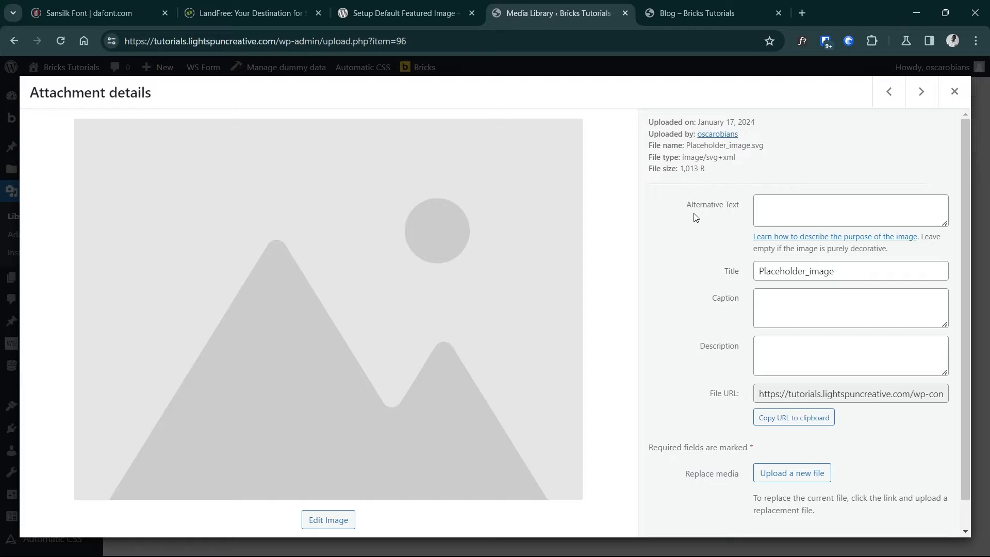
{"action": "mouse_move", "coordinate": [593, 245]}
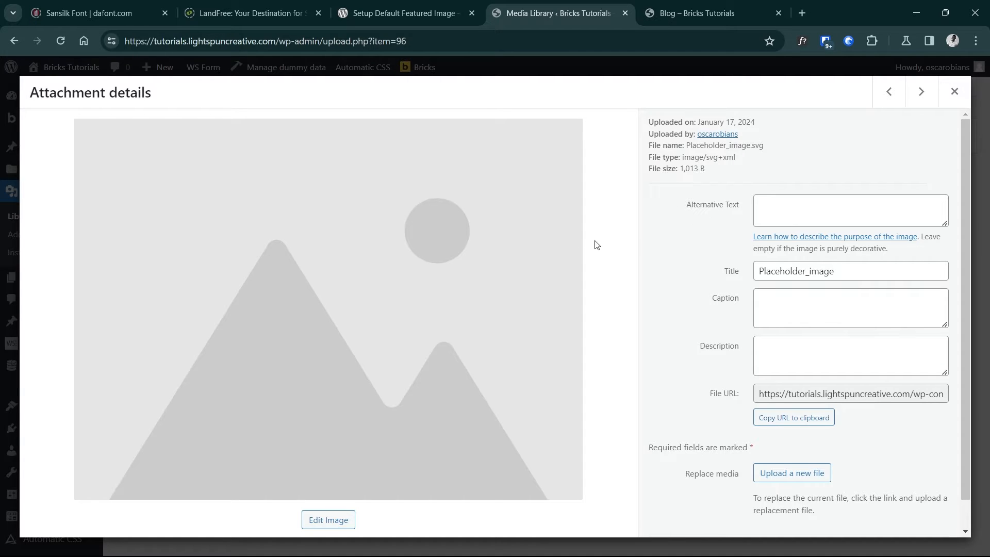
{"action": "mouse_move", "coordinate": [460, 253]}
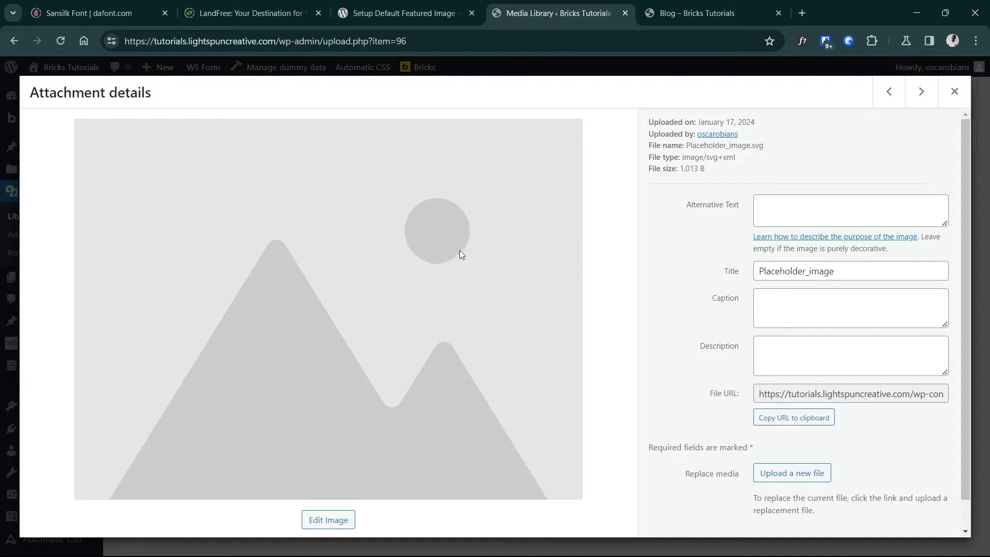
{"action": "mouse_move", "coordinate": [469, 250]}
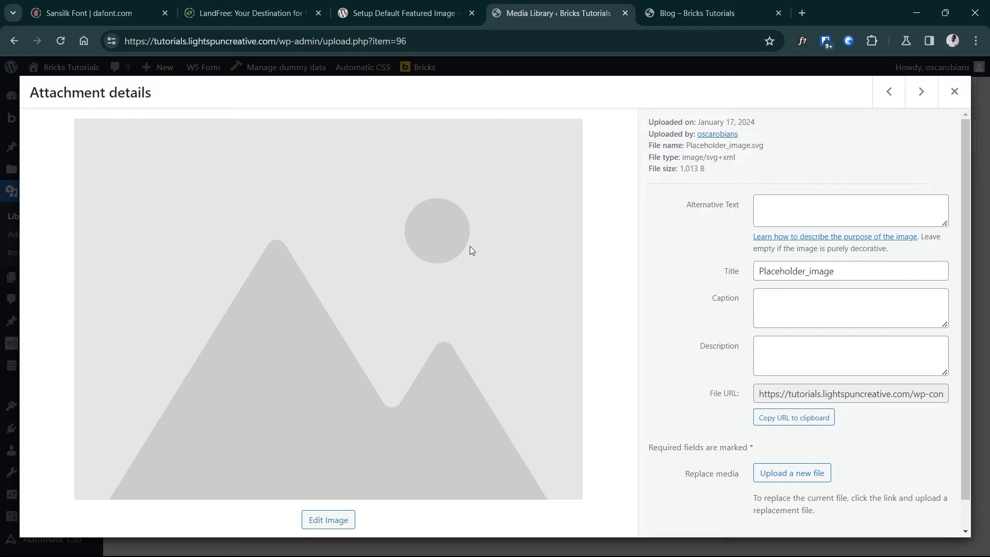
{"action": "mouse_move", "coordinate": [564, 239]}
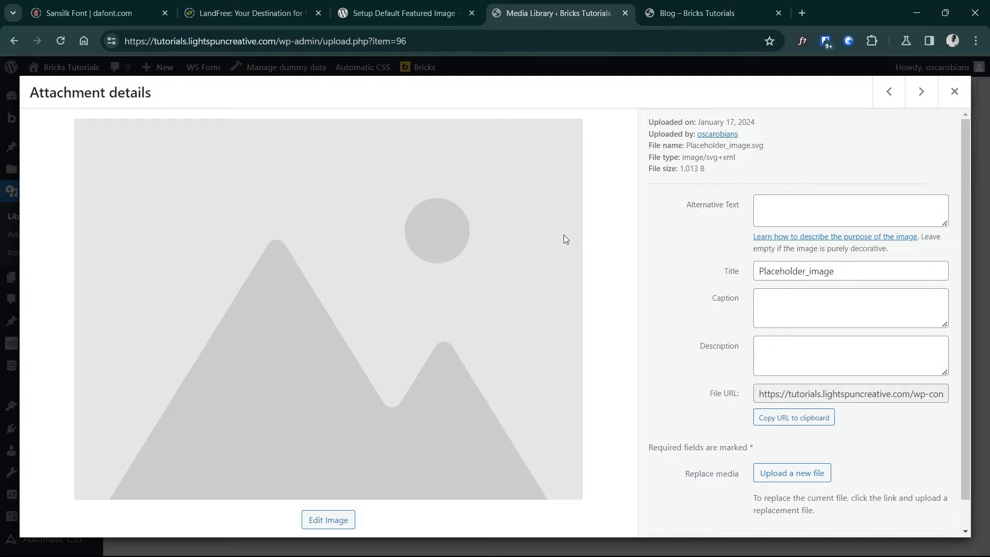
{"action": "mouse_move", "coordinate": [568, 198]}
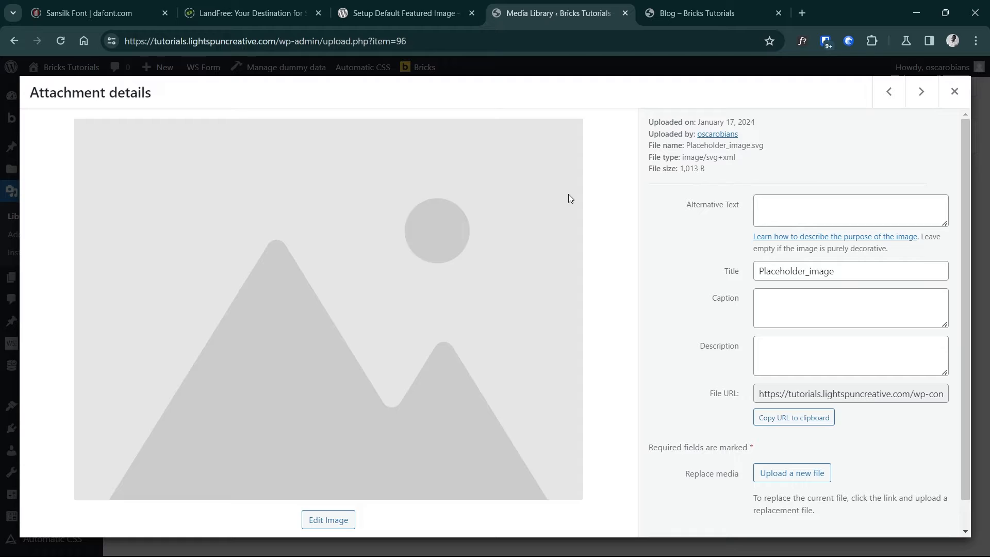
{"action": "mouse_move", "coordinate": [605, 204]}
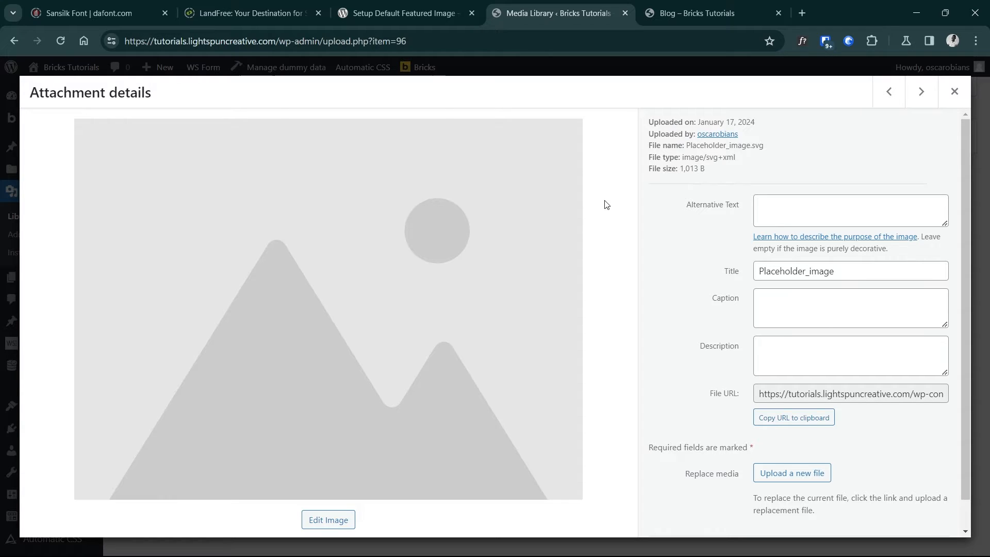
{"action": "mouse_move", "coordinate": [486, 225]}
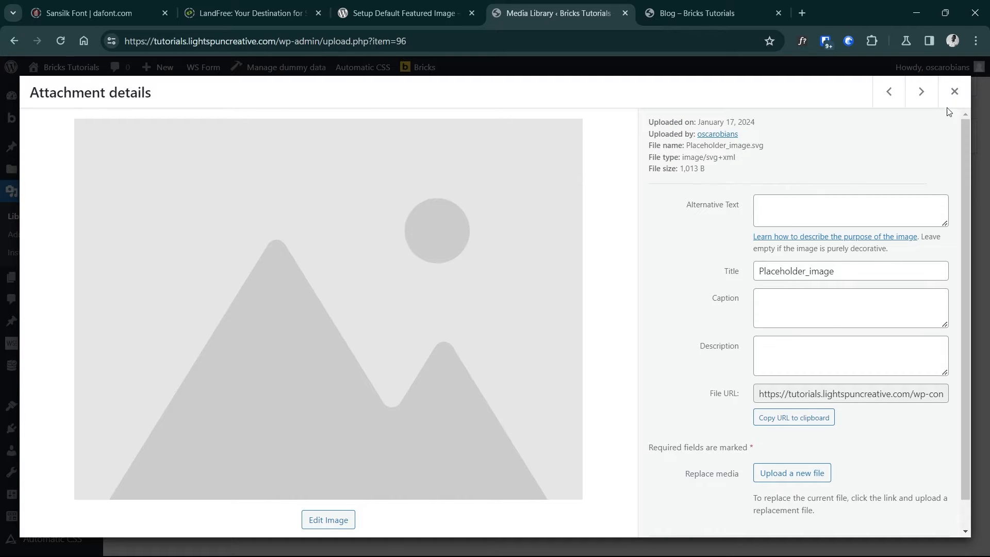
{"action": "left_click", "coordinate": [953, 90]}
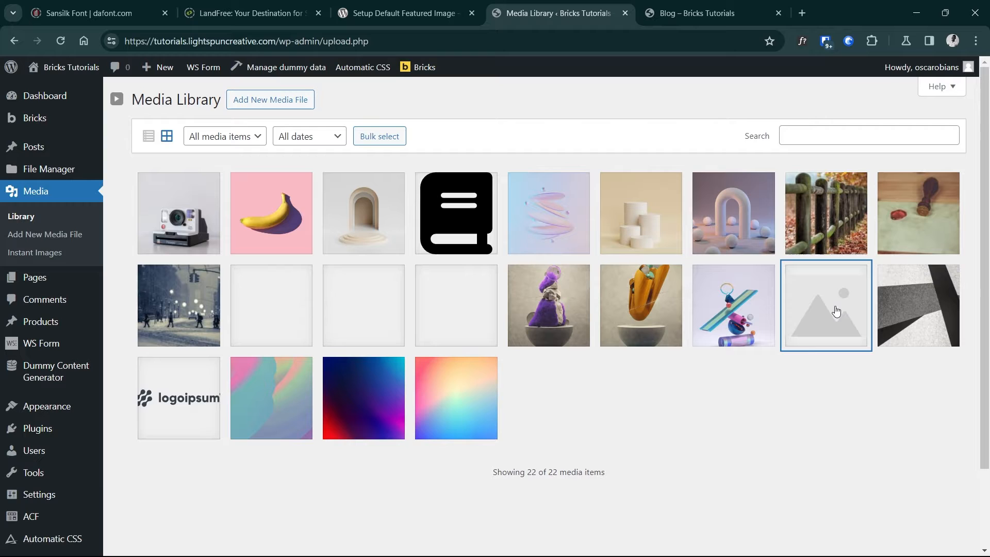
{"action": "mouse_move", "coordinate": [124, 358]}
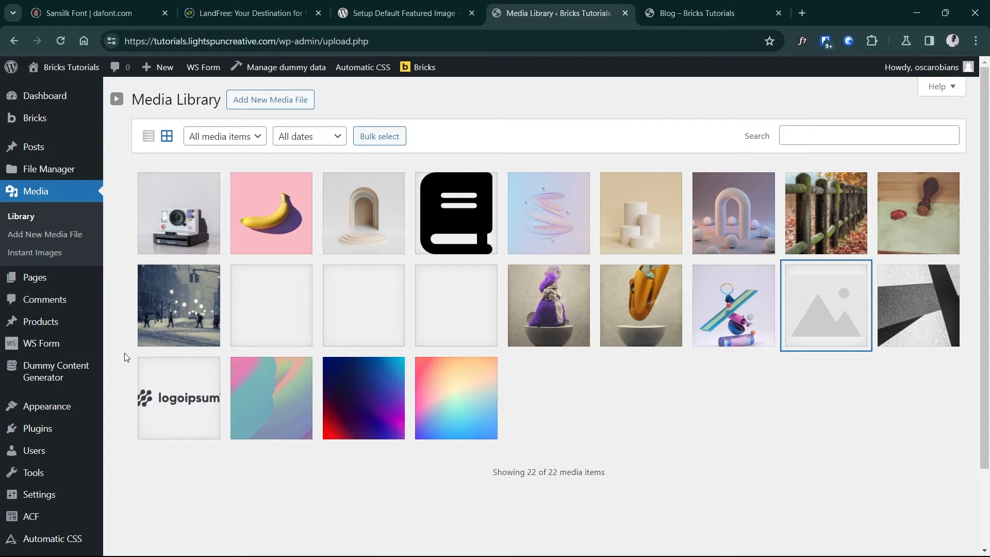
{"action": "left_click", "coordinate": [37, 365]}
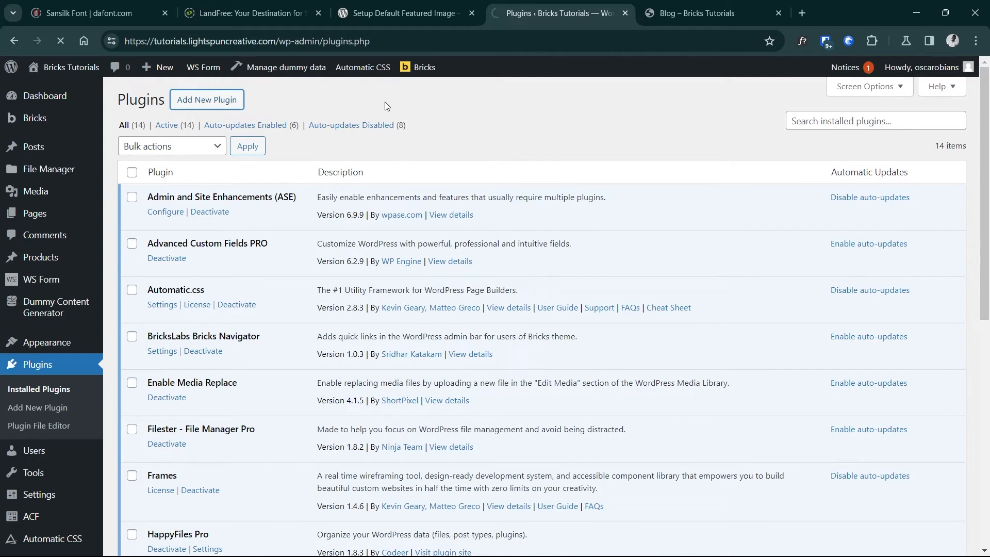
{"action": "left_click", "coordinate": [206, 99]}
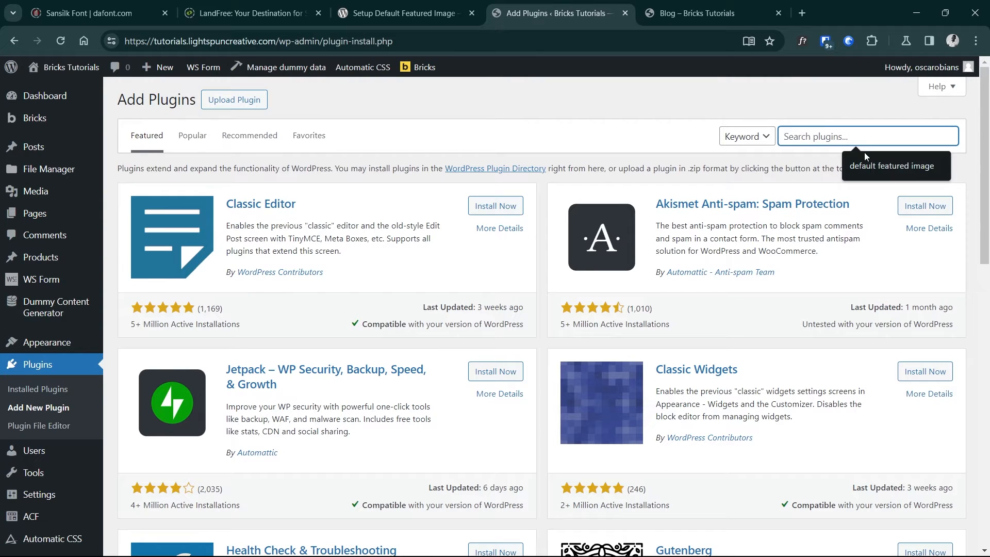
{"action": "type", "text": "default featured image"}
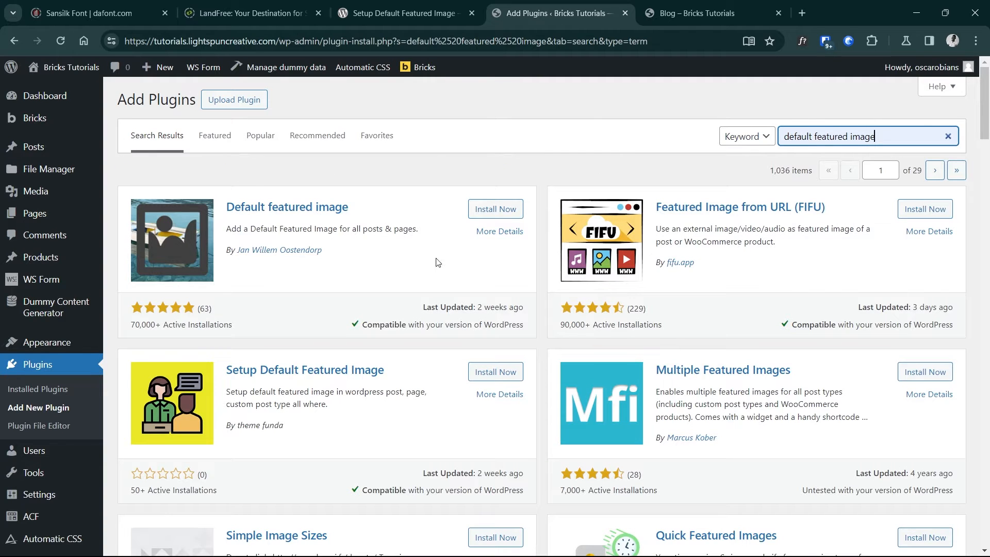
{"action": "mouse_move", "coordinate": [328, 338]}
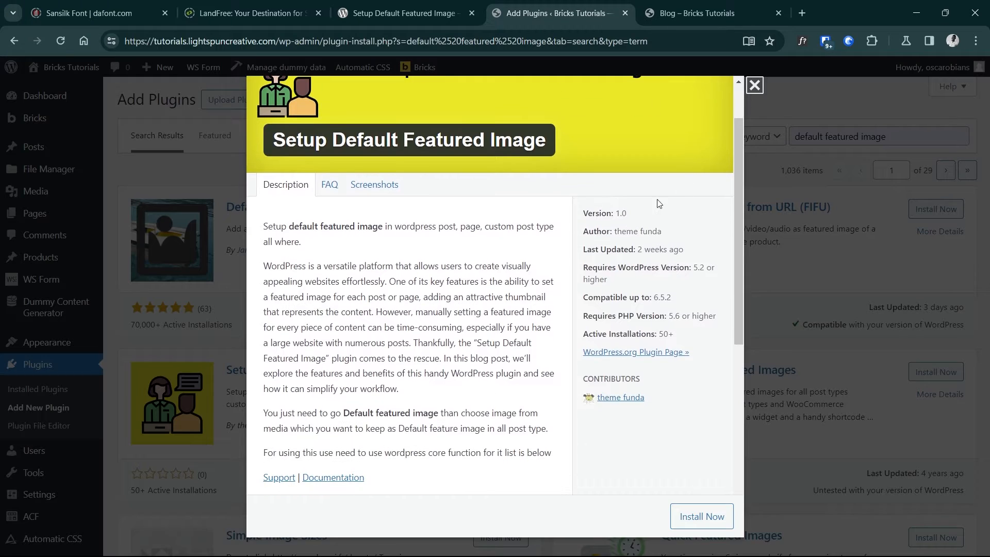
{"action": "left_click", "coordinate": [754, 85]}
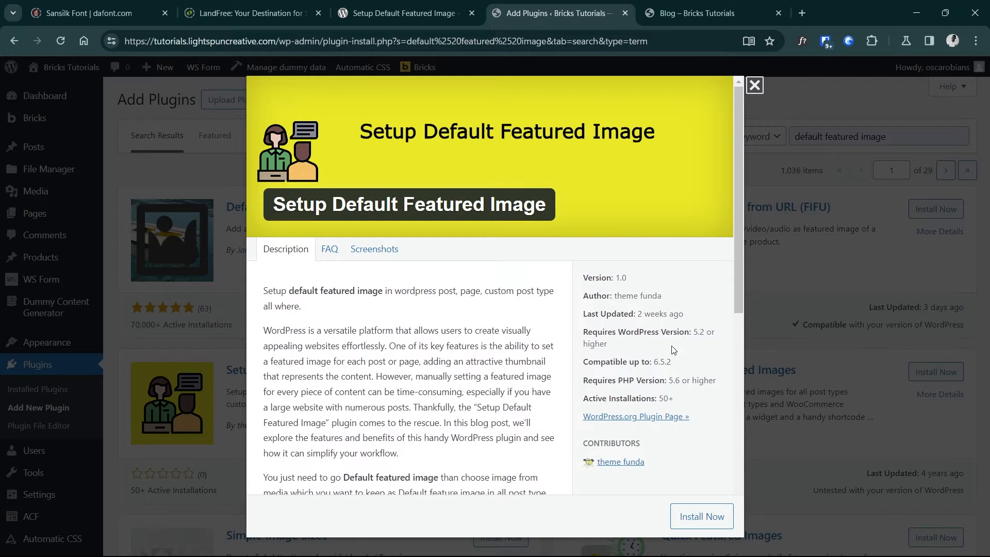
{"action": "mouse_move", "coordinate": [643, 314]}
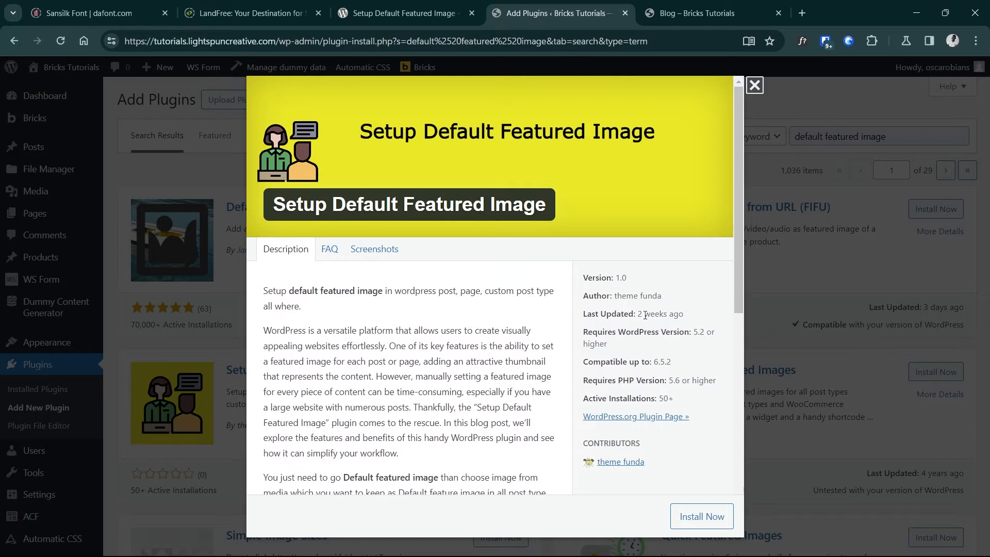
{"action": "mouse_move", "coordinate": [644, 314]}
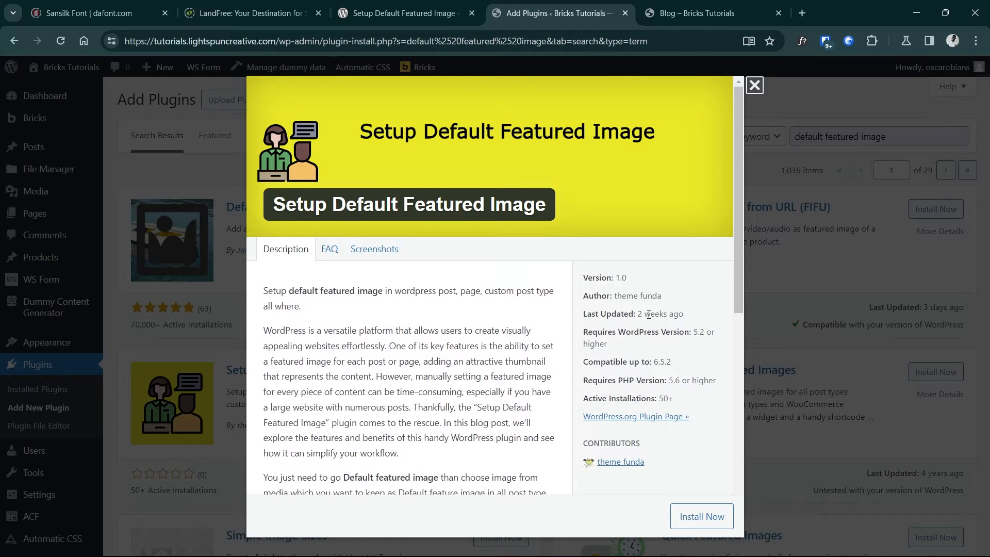
{"action": "mouse_move", "coordinate": [669, 318]}
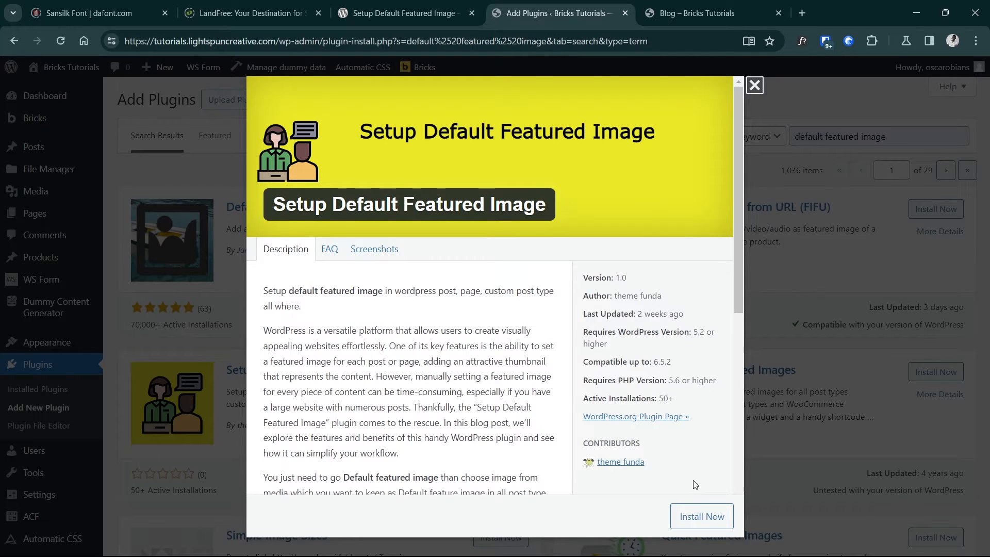
{"action": "left_click", "coordinate": [700, 516]}
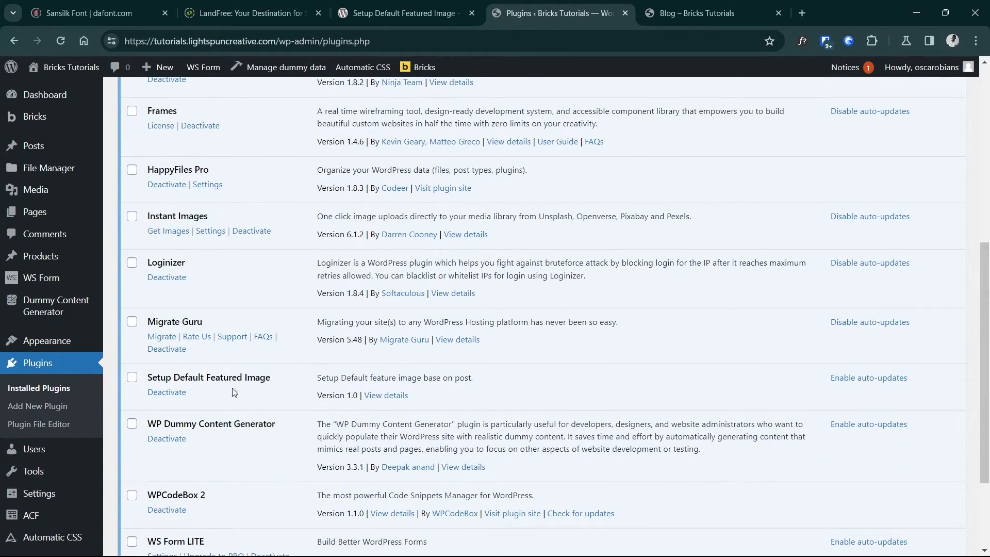
{"action": "mouse_move", "coordinate": [224, 392]}
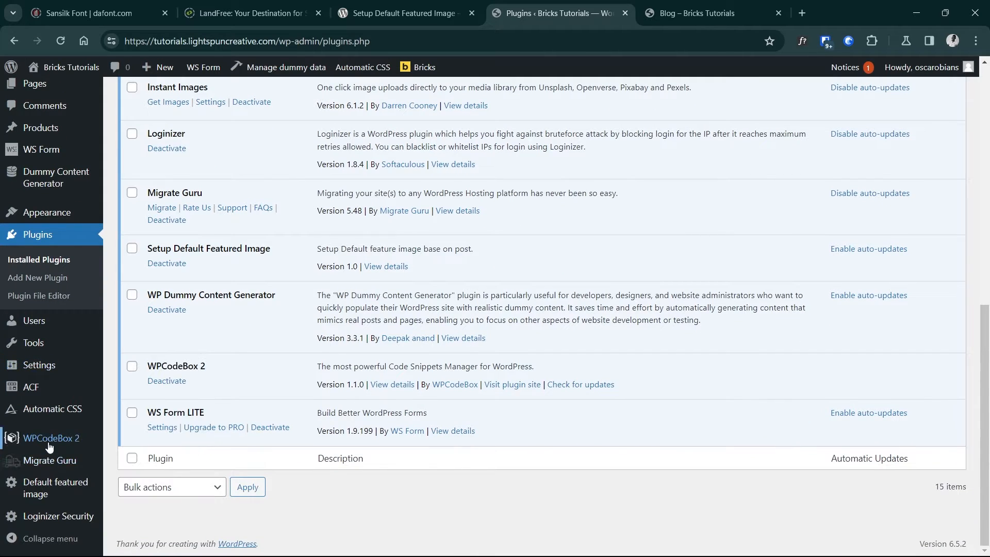
{"action": "mouse_move", "coordinate": [55, 487]}
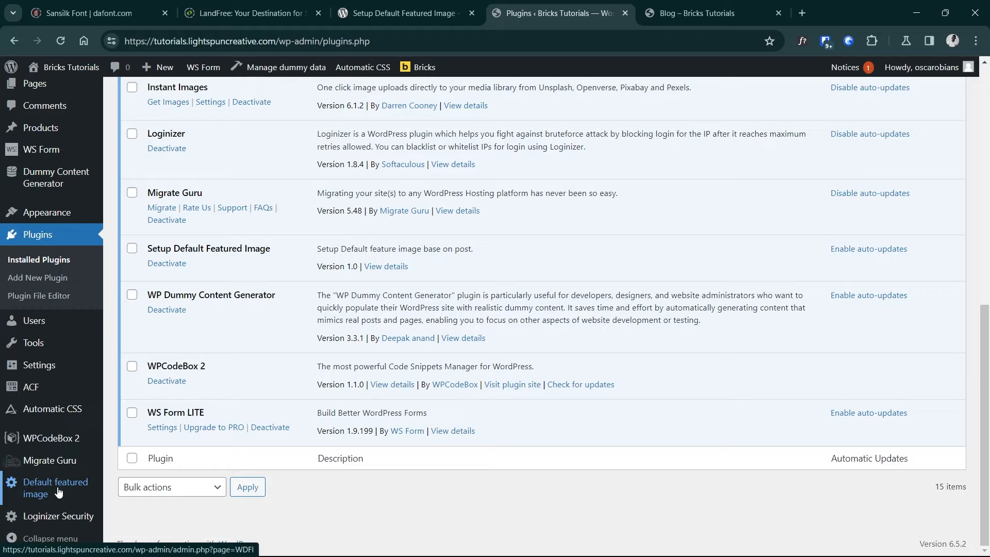
Open the Default featured image settings and remove the existing Posts and Products images
{"action": "left_click", "coordinate": [56, 487]}
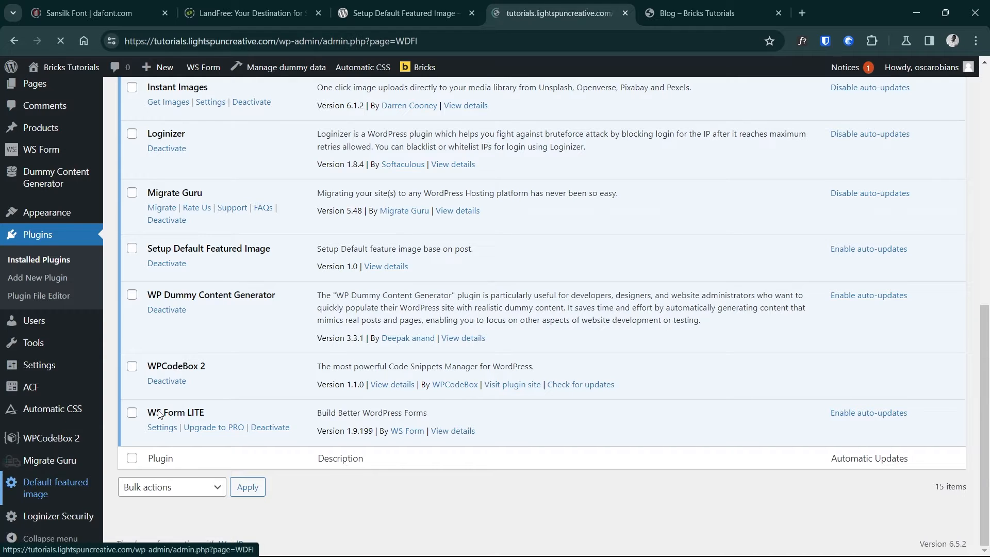
{"action": "left_click", "coordinate": [56, 487]}
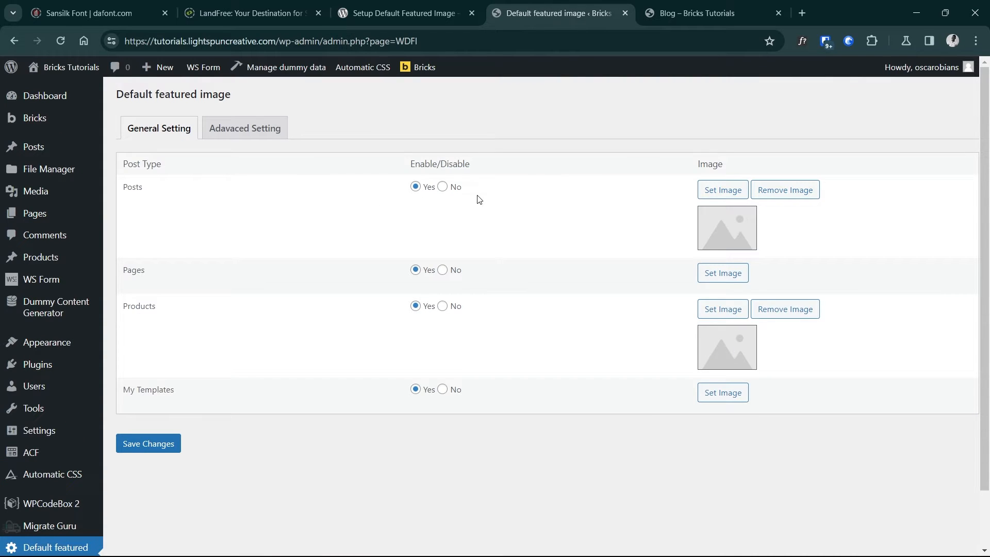
{"action": "left_click", "coordinate": [783, 189]}
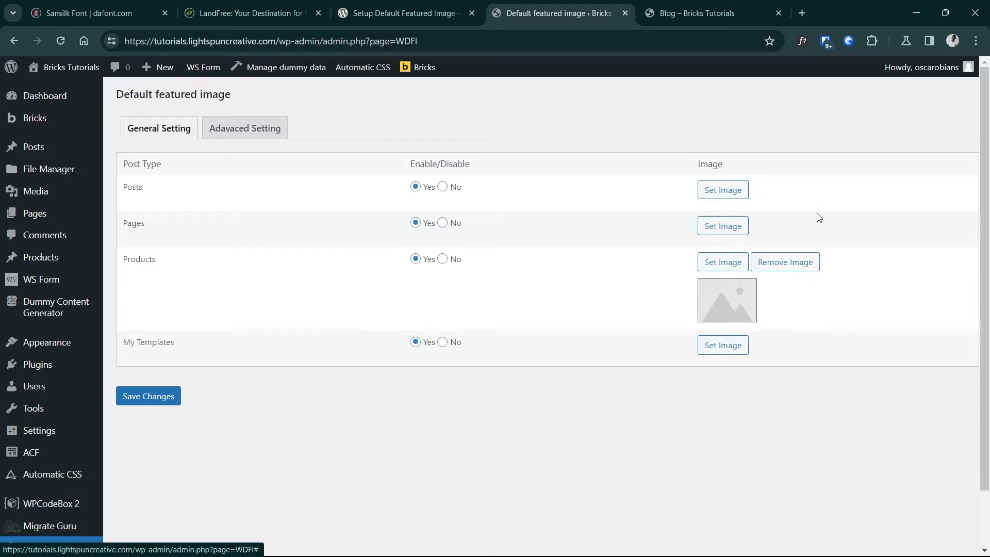
{"action": "left_click", "coordinate": [784, 261]}
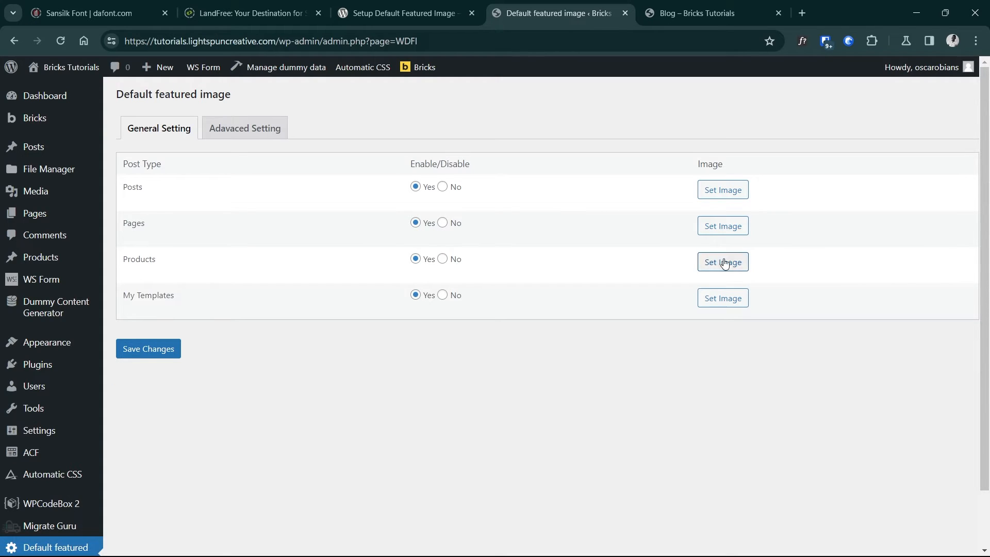
{"action": "mouse_move", "coordinate": [716, 245]}
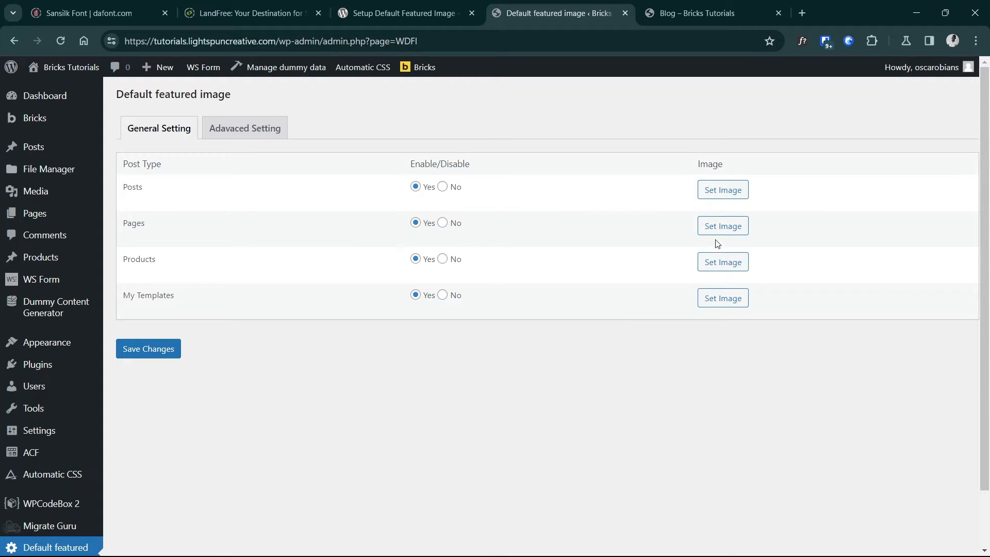
{"action": "mouse_move", "coordinate": [232, 201]}
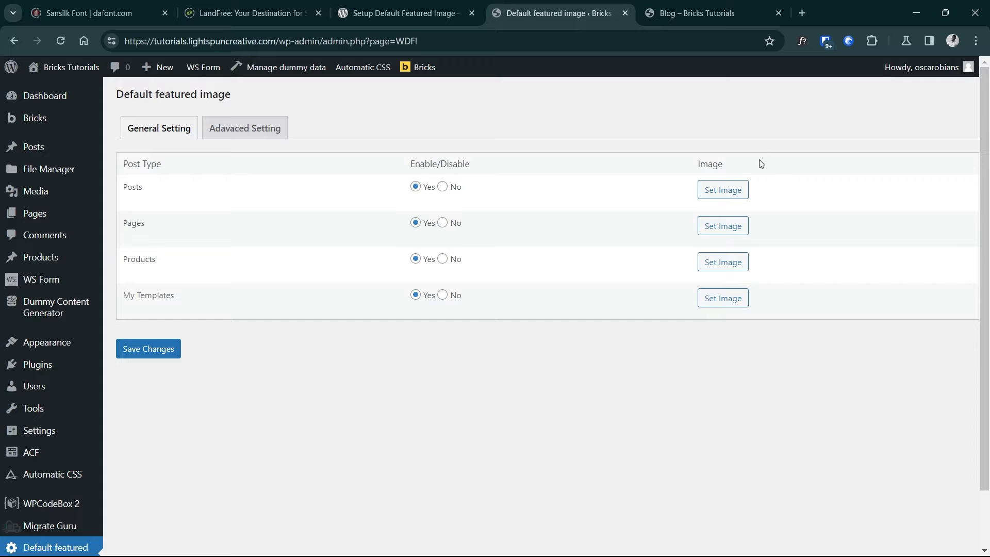
Set the grey mountain Placeholder_image as the Posts default featured image
{"action": "left_click", "coordinate": [722, 190]}
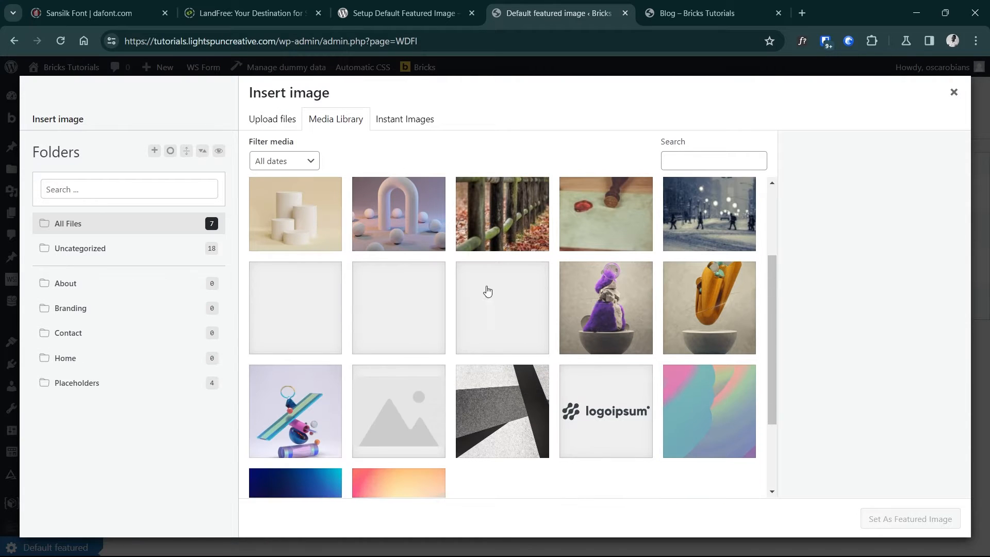
{"action": "mouse_move", "coordinate": [661, 377]}
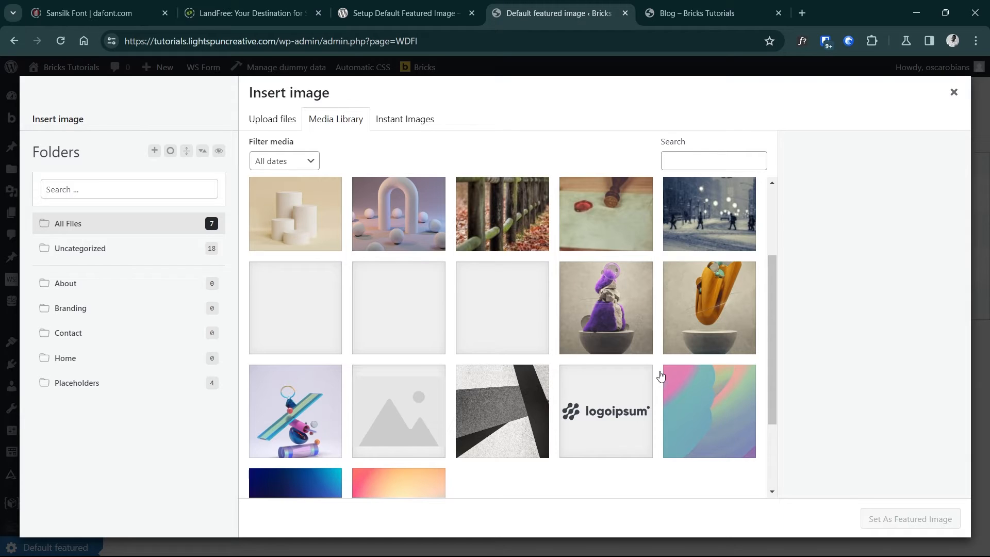
{"action": "mouse_move", "coordinate": [407, 427]}
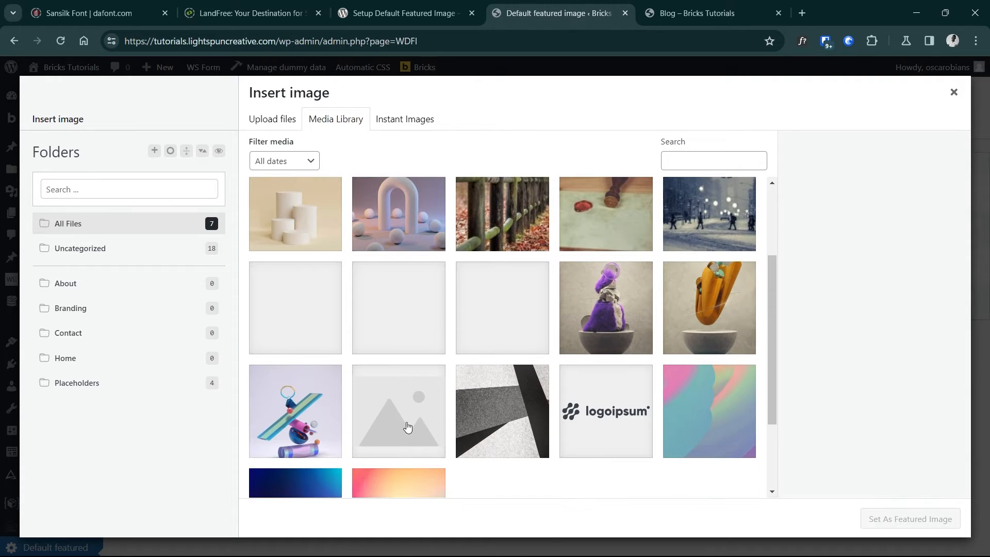
{"action": "left_click", "coordinate": [399, 411]}
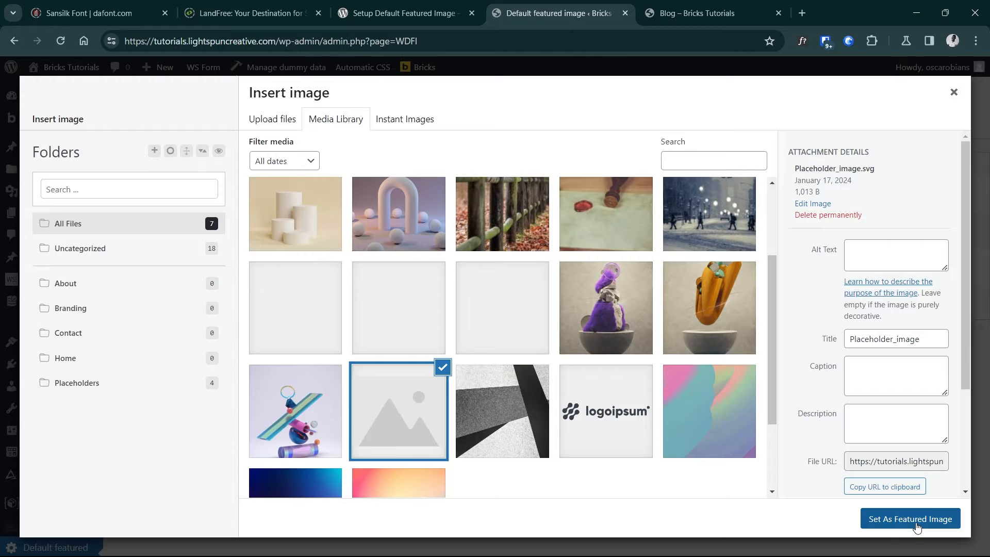
{"action": "left_click", "coordinate": [909, 518]}
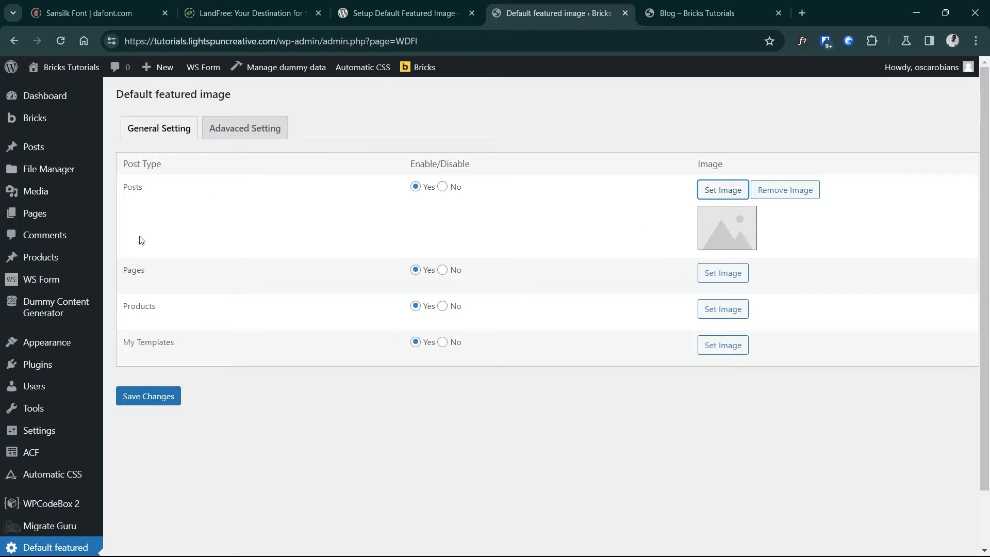
{"action": "mouse_move", "coordinate": [442, 256]}
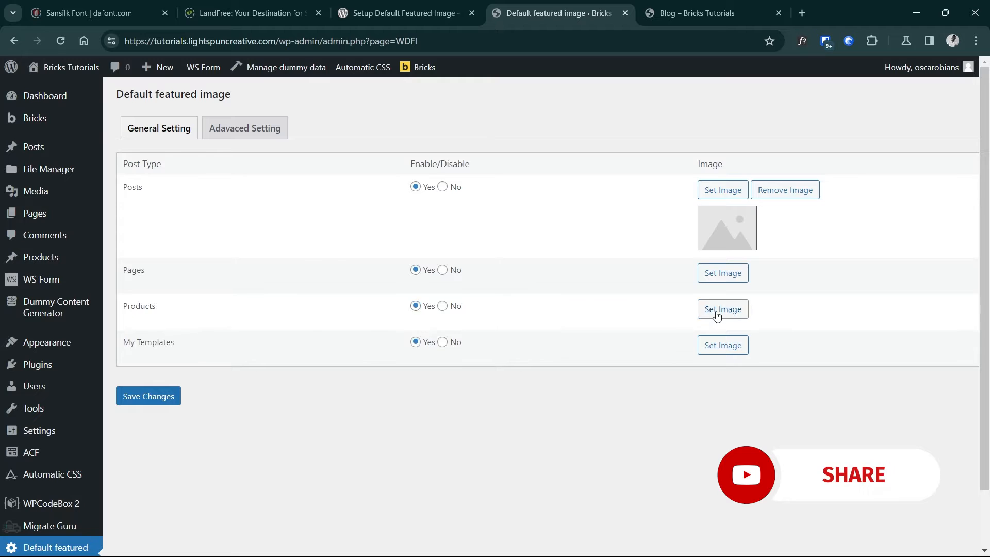
Set the black-and-white abstract photo as the Products default image and save the settings
{"action": "left_click", "coordinate": [722, 309]}
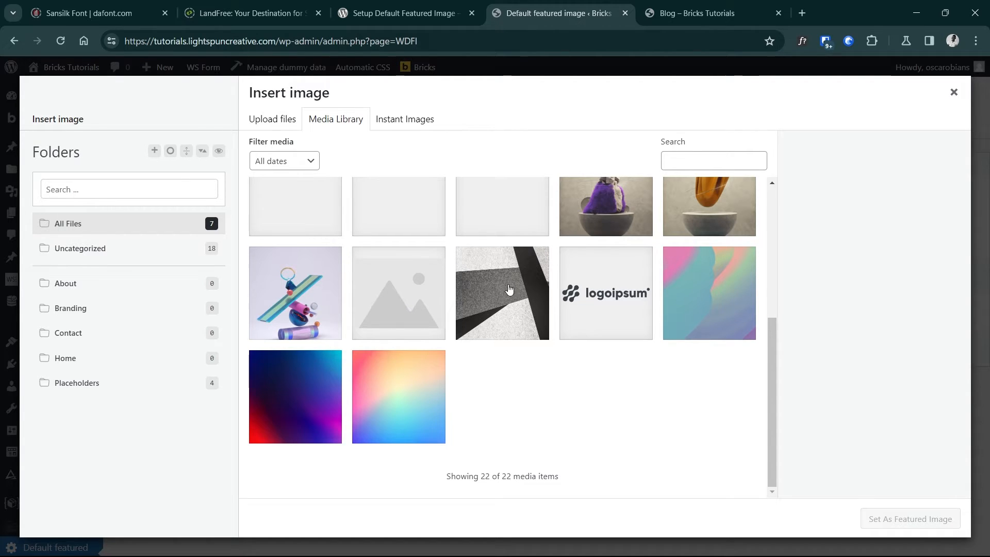
{"action": "left_click", "coordinate": [501, 292]}
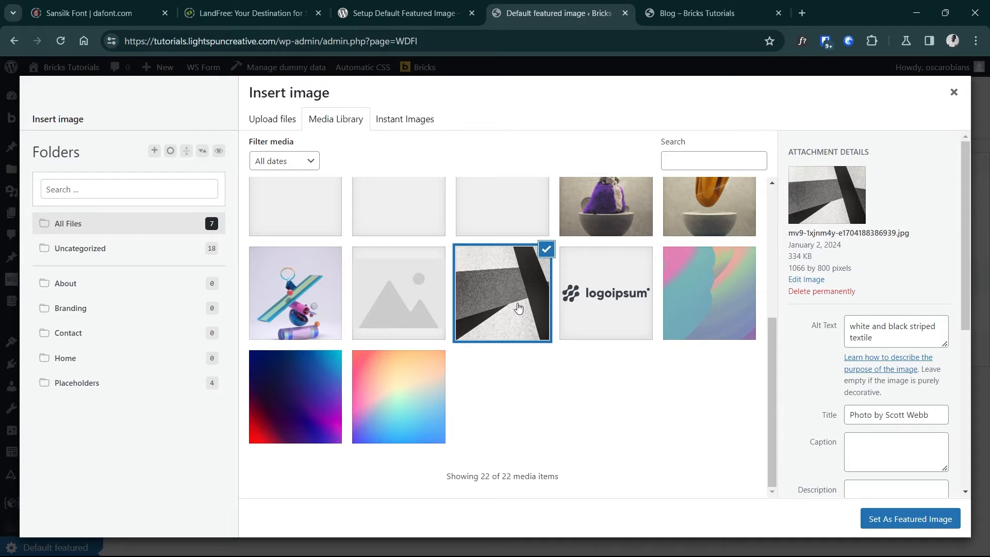
{"action": "left_click", "coordinate": [908, 518]}
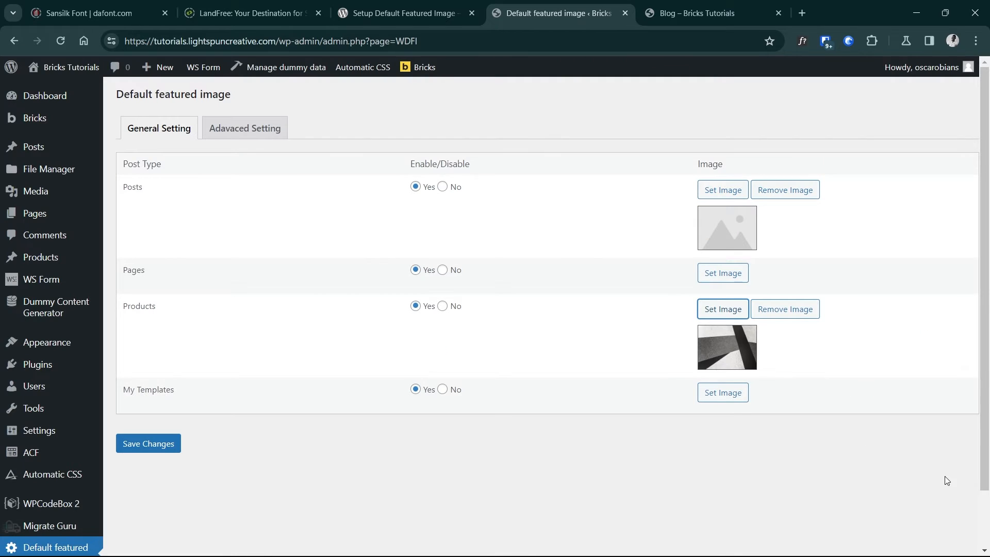
{"action": "mouse_move", "coordinate": [288, 336]}
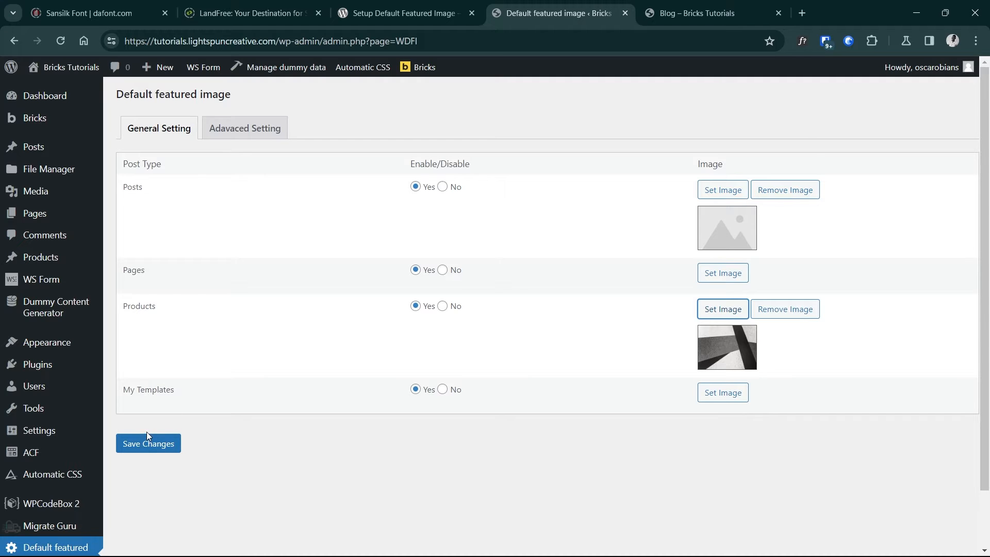
{"action": "left_click", "coordinate": [147, 444]}
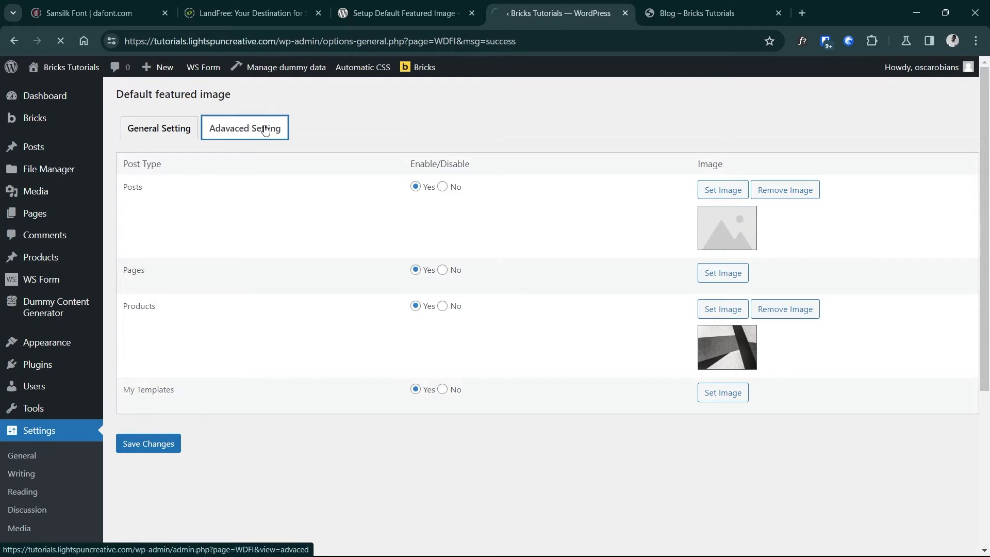
{"action": "left_click", "coordinate": [245, 128]}
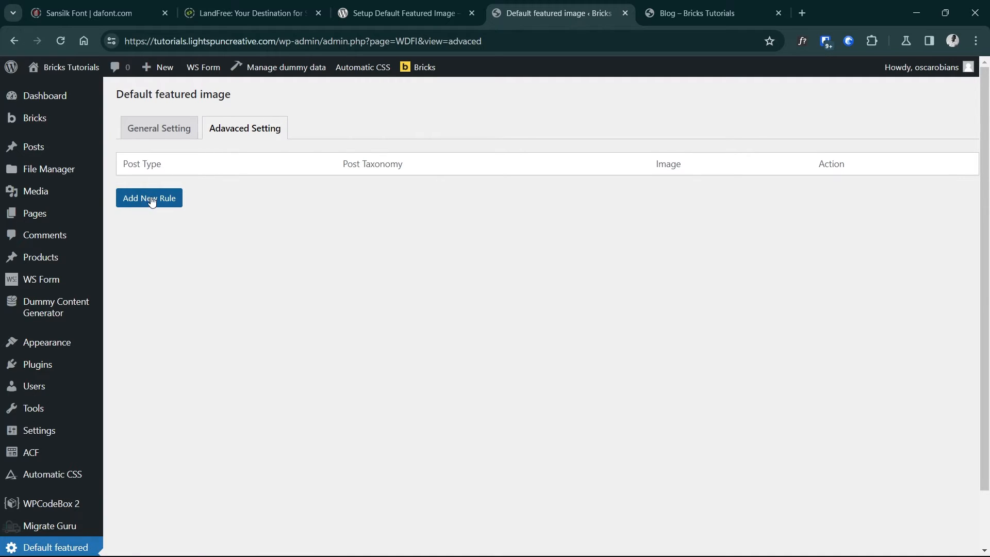
{"action": "left_click", "coordinate": [149, 197]}
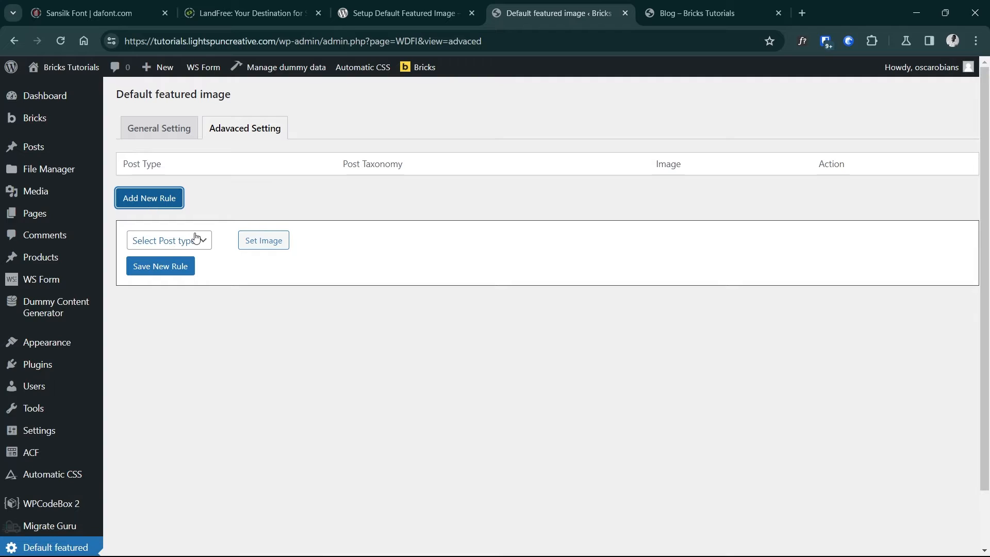
{"action": "left_click", "coordinate": [169, 239]}
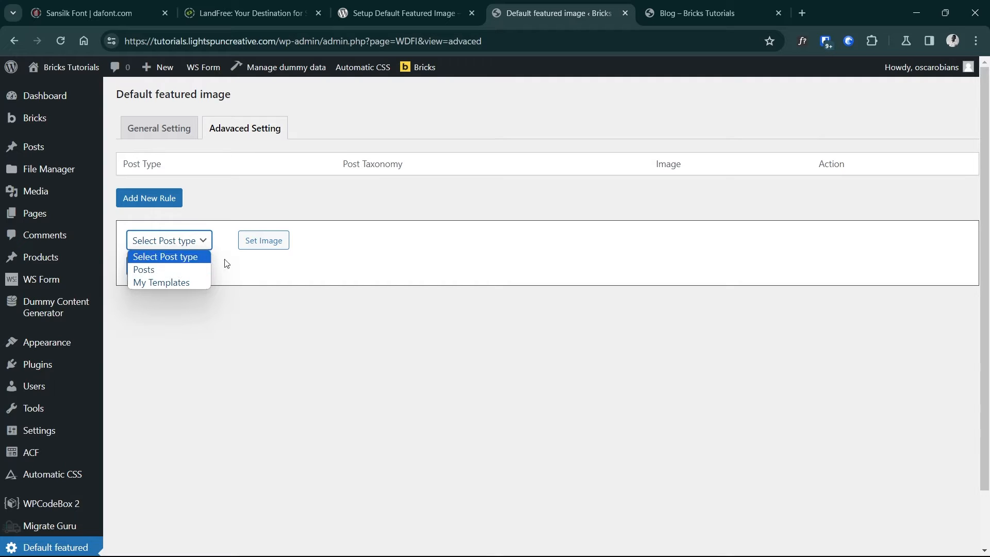
{"action": "left_click", "coordinate": [143, 270]}
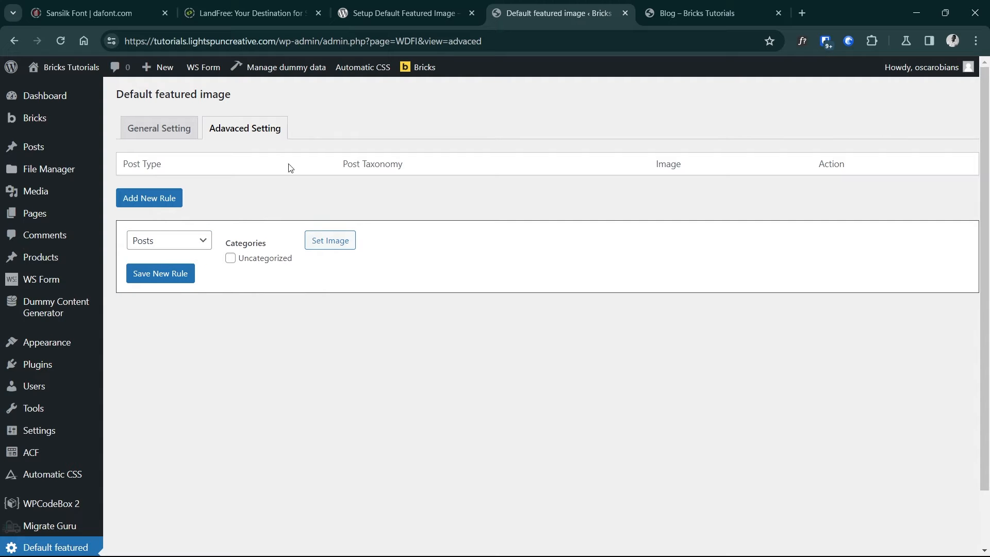
{"action": "mouse_move", "coordinate": [222, 218]}
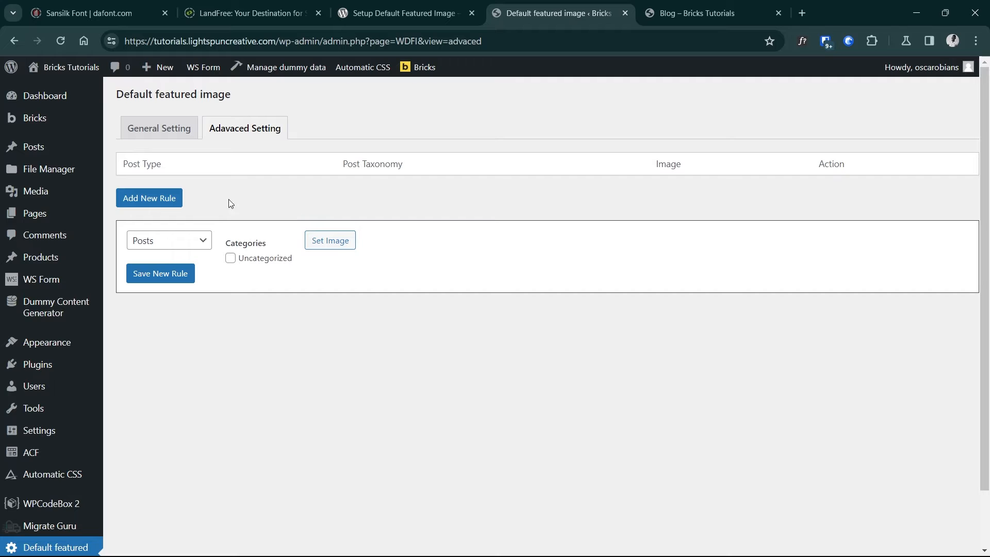
{"action": "left_click", "coordinate": [158, 128]}
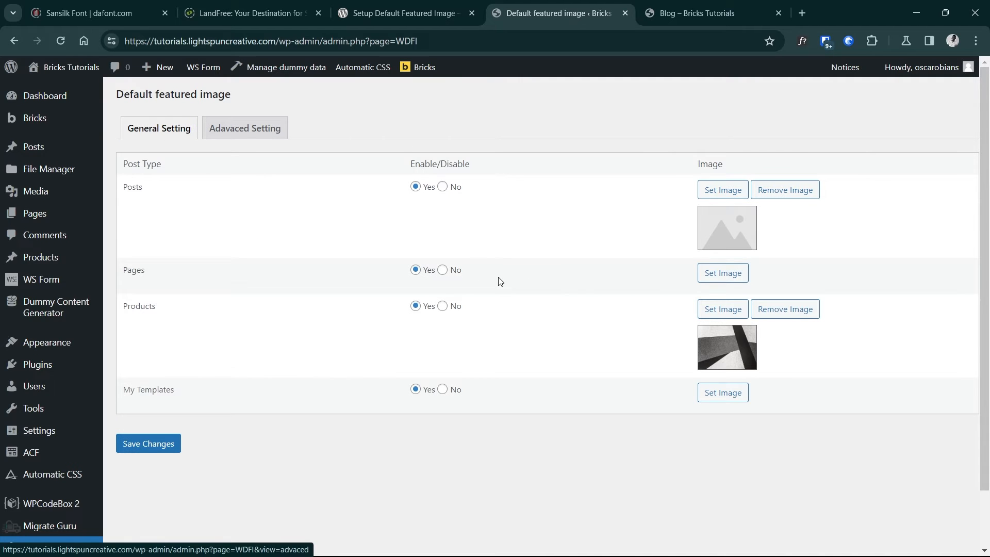
{"action": "left_click", "coordinate": [694, 12]}
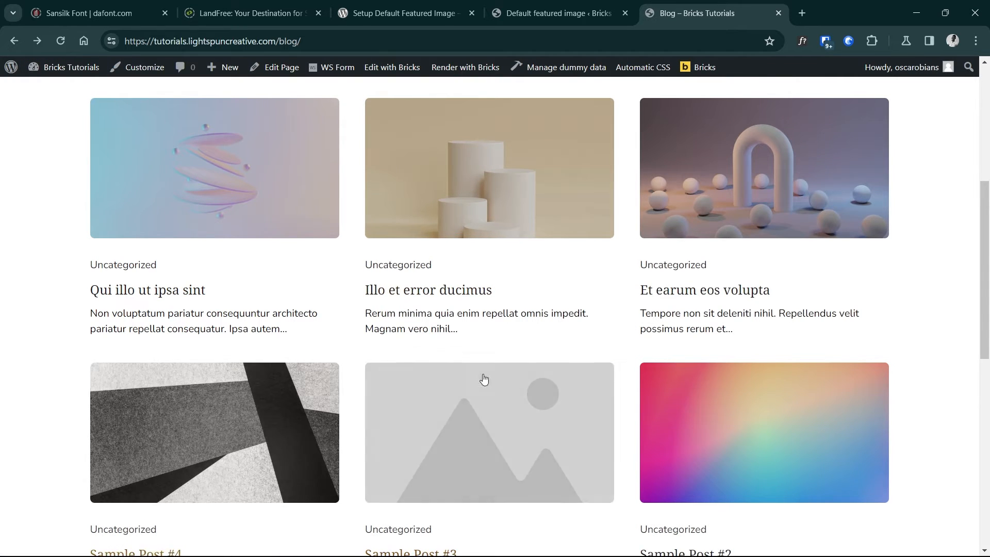
Scroll the blog listing and open Sample Post #3 to check its grey placeholder image
{"action": "scroll", "scroll_direction": "down", "scroll_amount": 3}
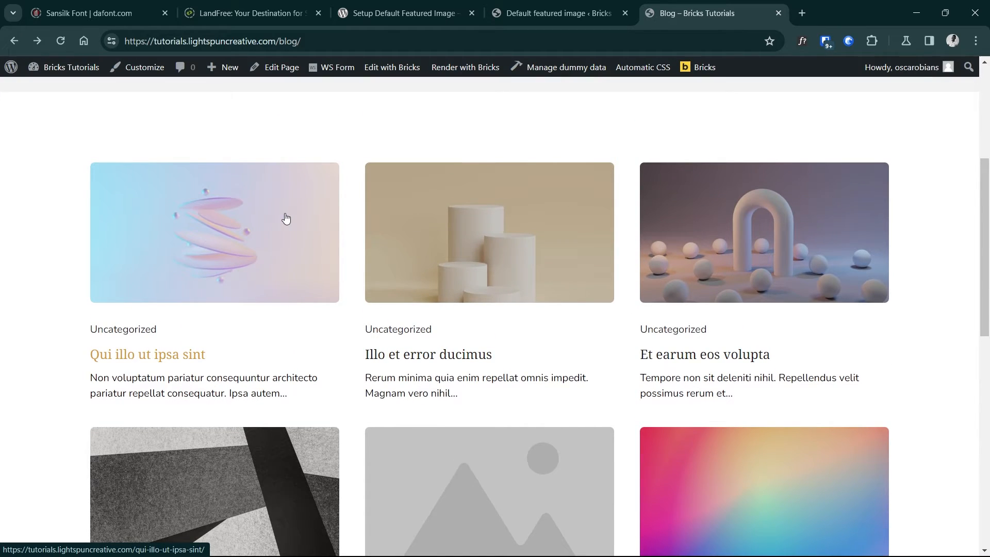
{"action": "scroll", "scroll_direction": "down", "scroll_amount": 3}
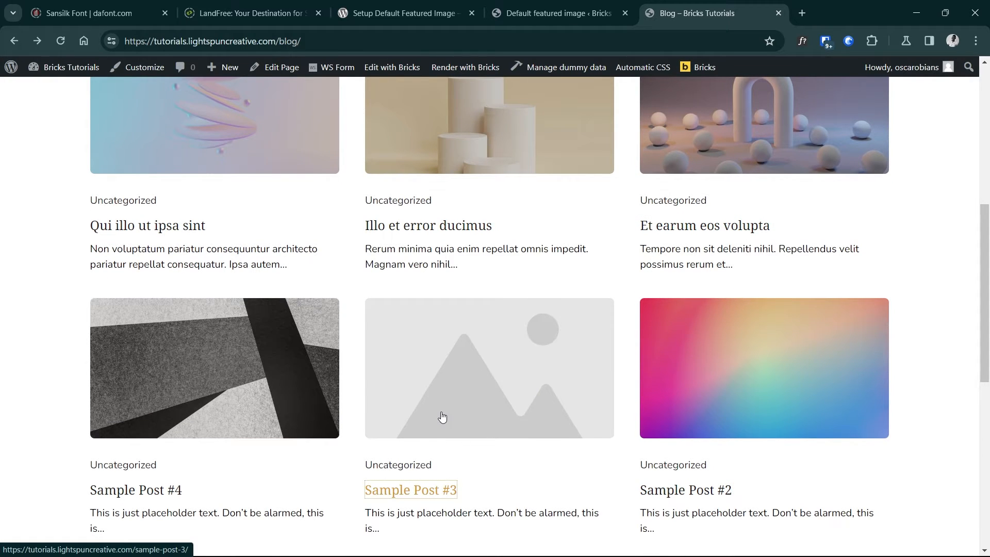
{"action": "left_click", "coordinate": [409, 490]}
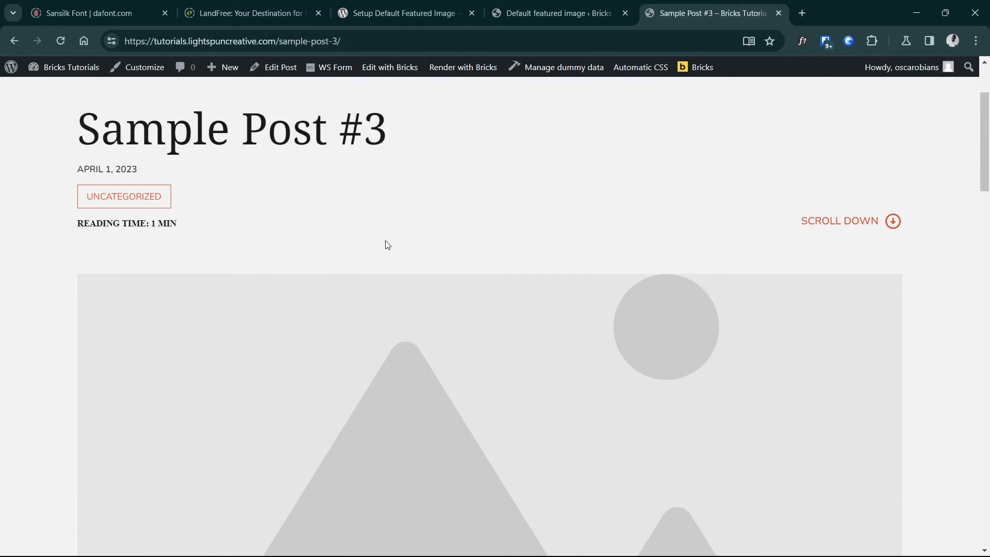
{"action": "scroll", "scroll_direction": "down", "scroll_amount": 3}
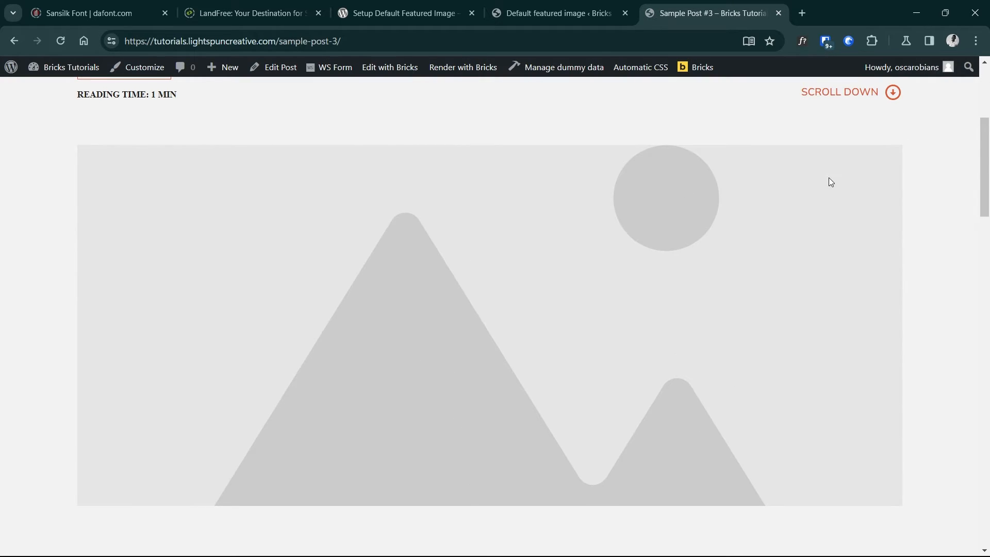
{"action": "scroll", "scroll_direction": "down", "scroll_amount": 3}
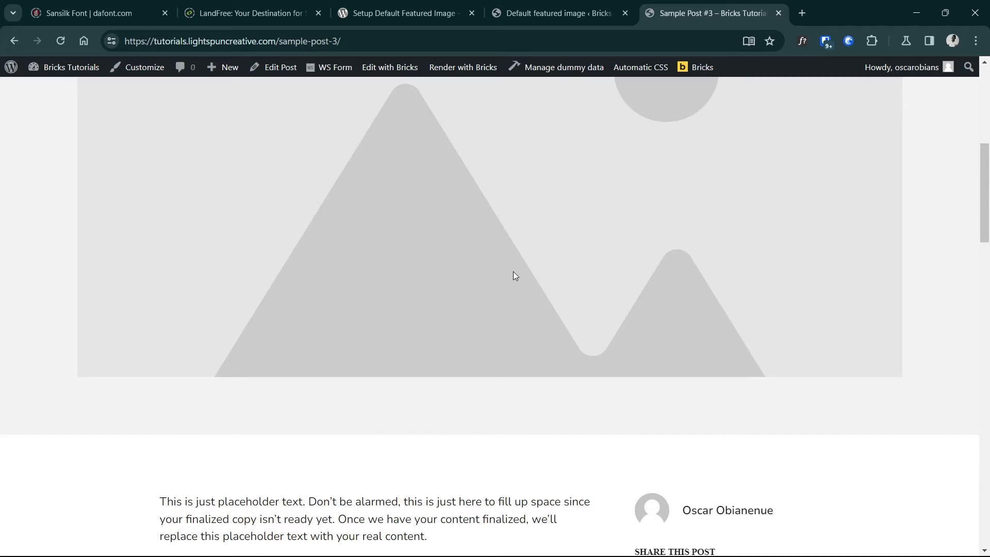
{"action": "scroll", "scroll_direction": "up", "scroll_amount": 3}
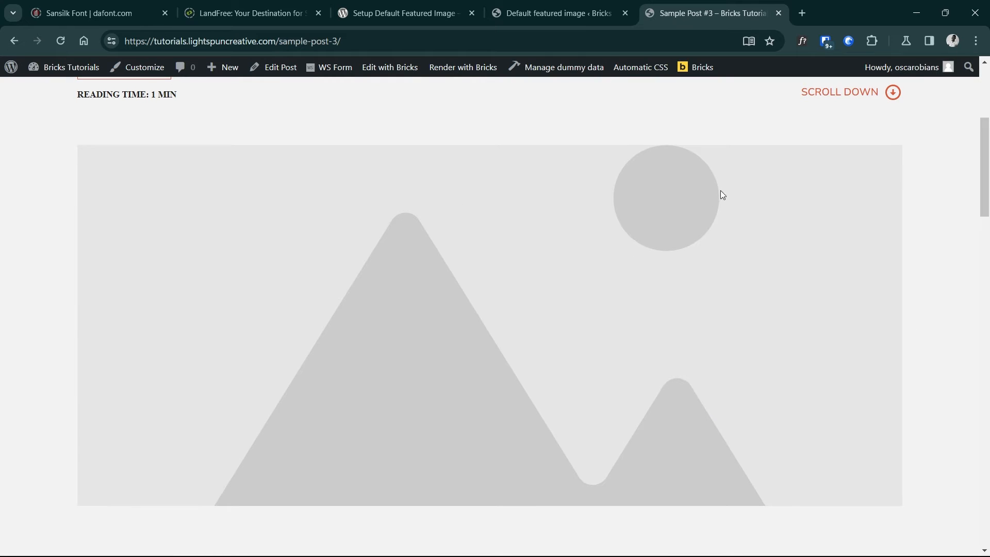
{"action": "scroll", "scroll_direction": "up", "scroll_amount": 3}
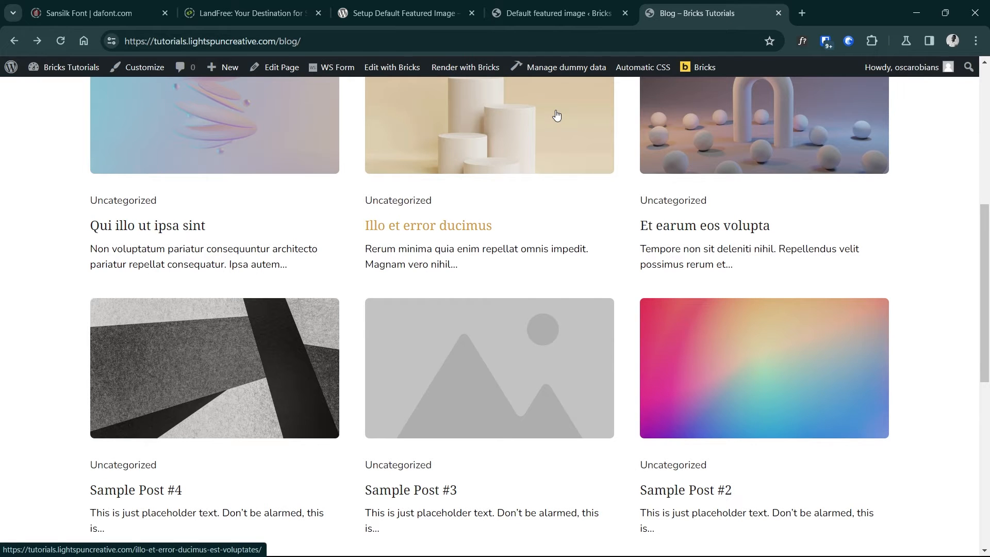
{"action": "mouse_move", "coordinate": [582, 363]}
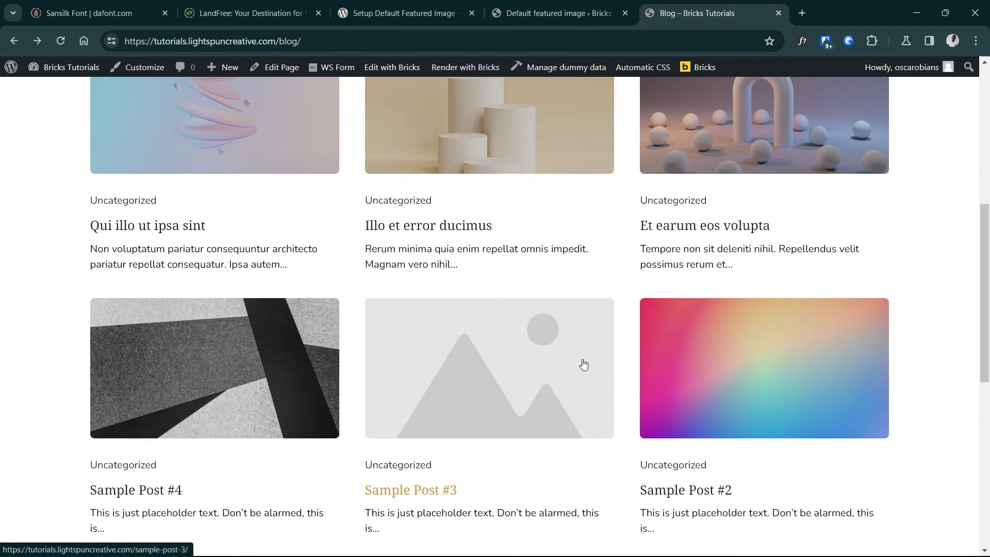
{"action": "mouse_move", "coordinate": [621, 346]}
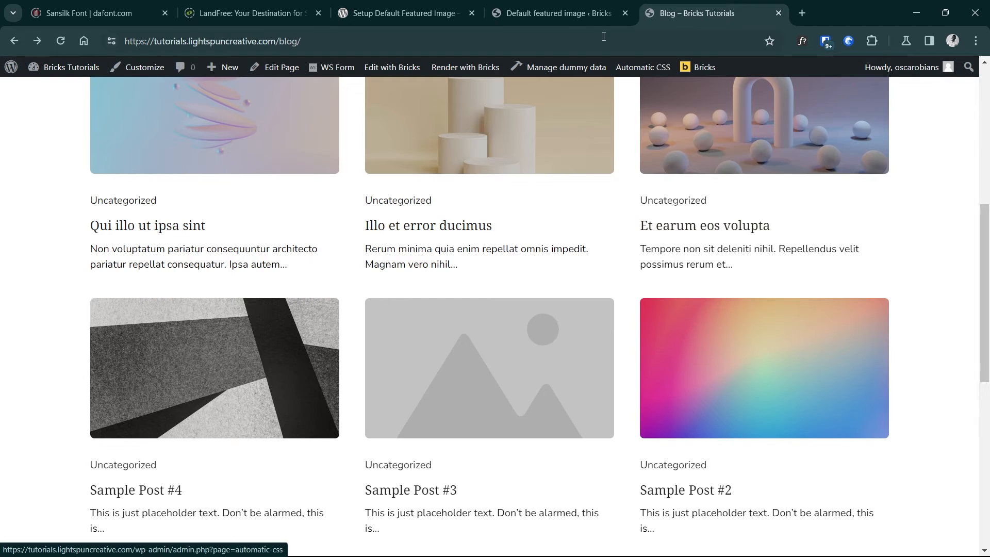
{"action": "mouse_move", "coordinate": [626, 331]}
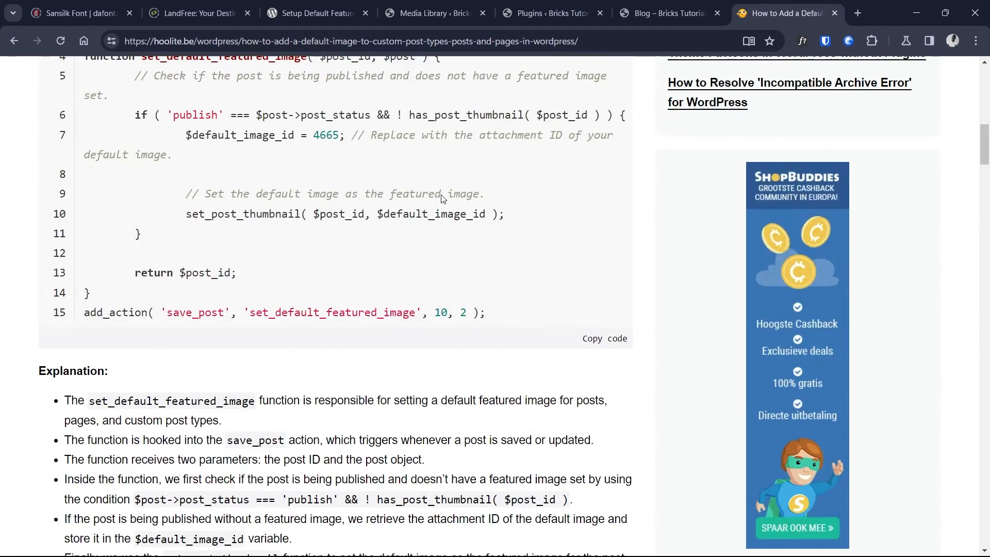
{"action": "mouse_move", "coordinate": [442, 194]}
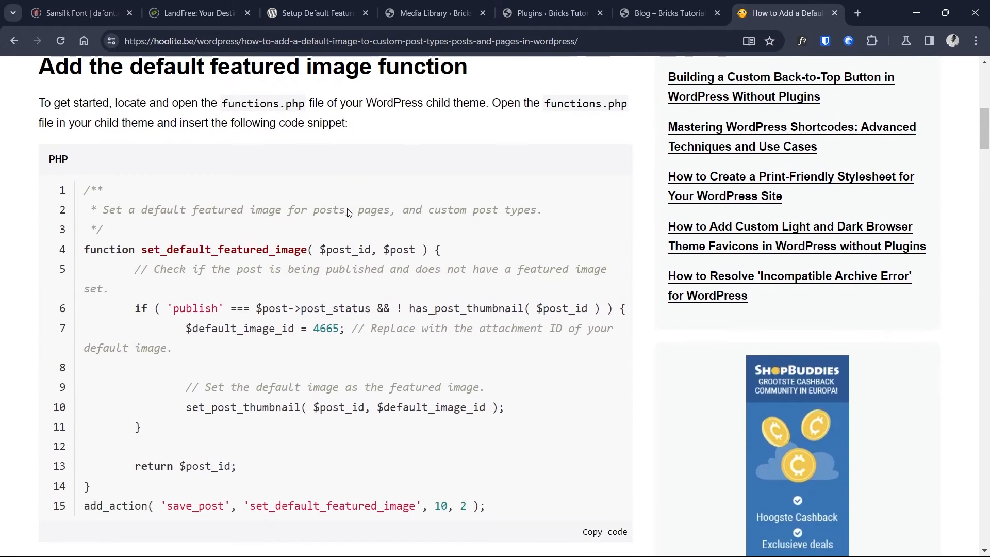
Scroll the Hoolite.be tutorial down to the specific post types PHP snippet
{"action": "scroll", "scroll_direction": "down", "scroll_amount": 3}
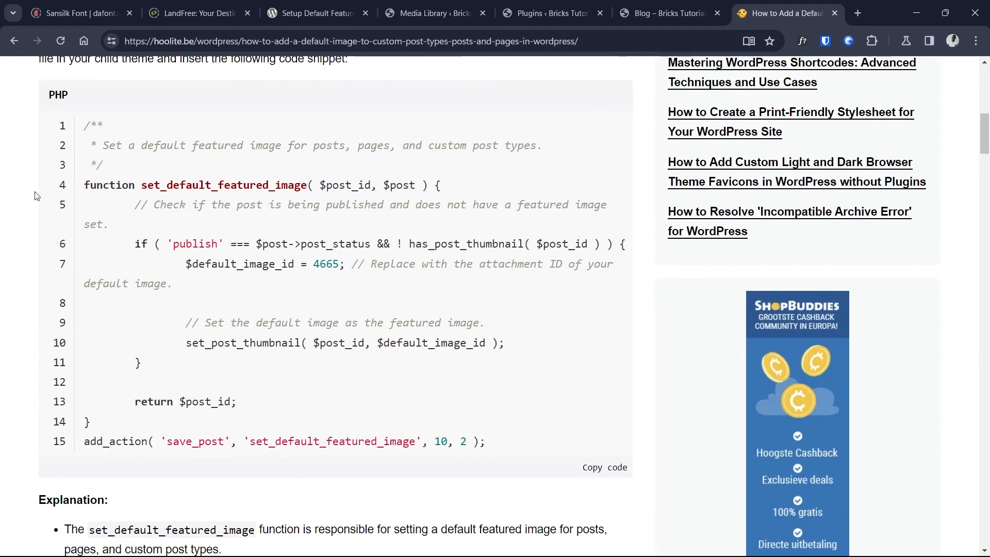
{"action": "scroll", "scroll_direction": "down", "scroll_amount": 3}
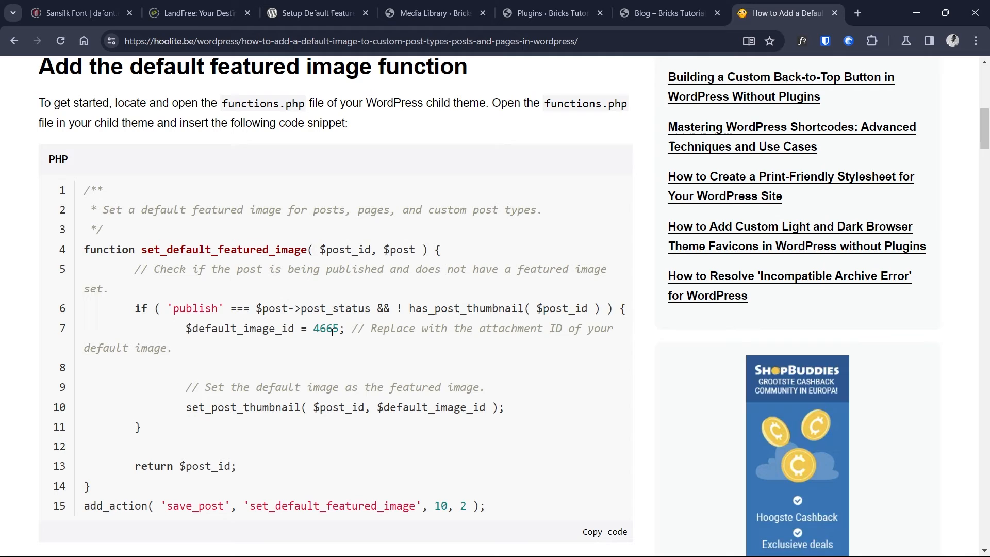
{"action": "scroll", "scroll_direction": "down", "scroll_amount": 3}
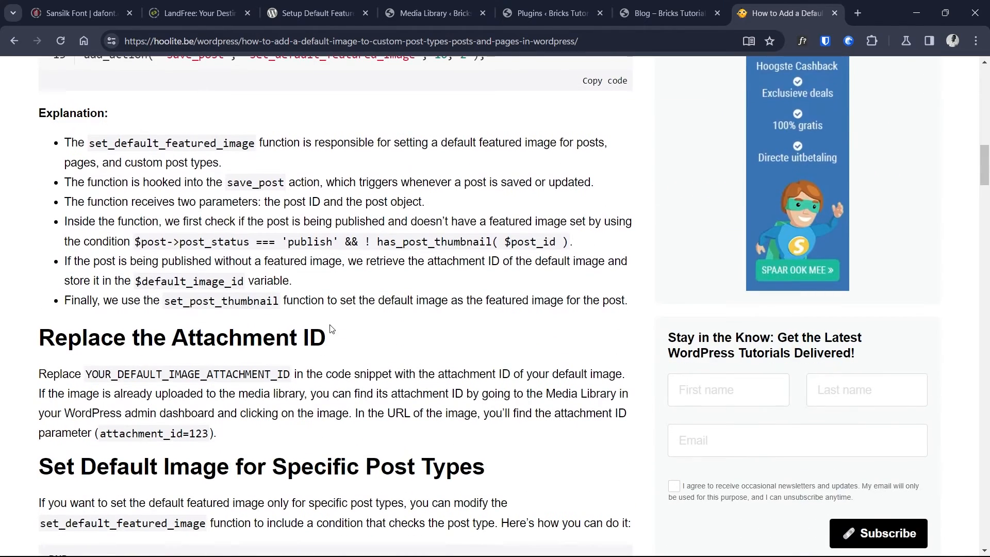
{"action": "scroll", "scroll_direction": "down", "scroll_amount": 3}
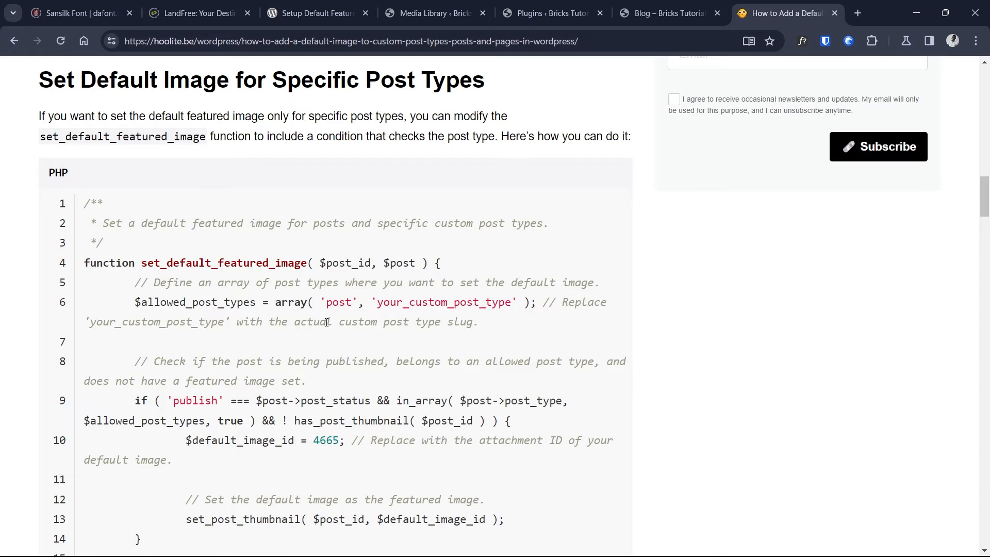
Copy the 'Set Default Image for Specific Post Types' code block
{"action": "double_click", "coordinate": [327, 440]}
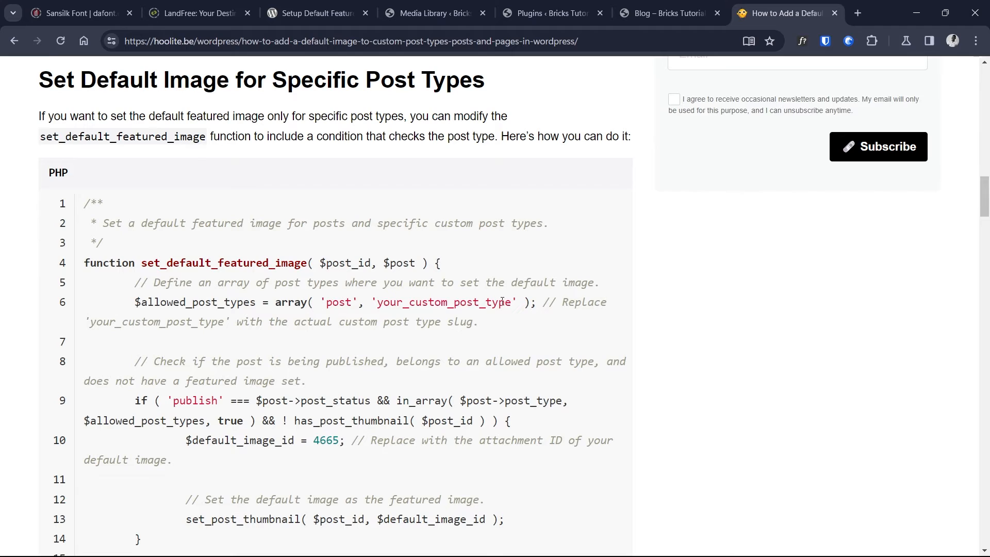
{"action": "mouse_move", "coordinate": [456, 307]}
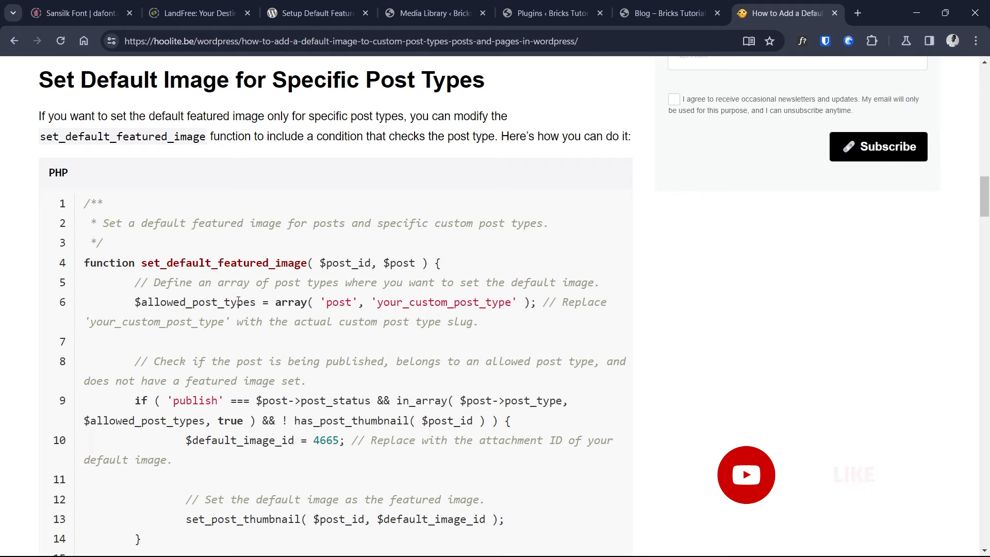
{"action": "scroll", "scroll_direction": "down", "scroll_amount": 3}
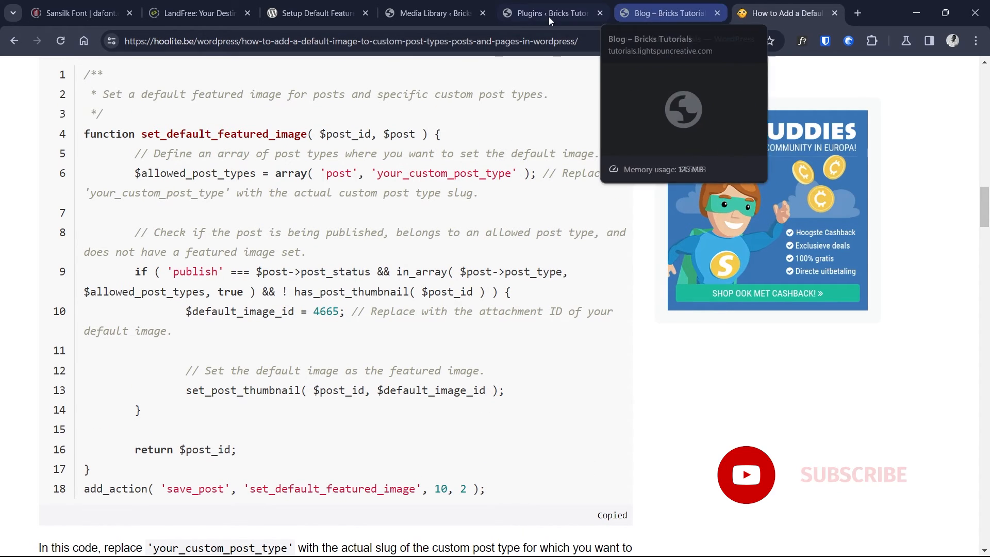
Edit the Set Default Post Image snippet to target 'post' and 'products' with image ID 96
{"action": "left_click", "coordinate": [552, 12]}
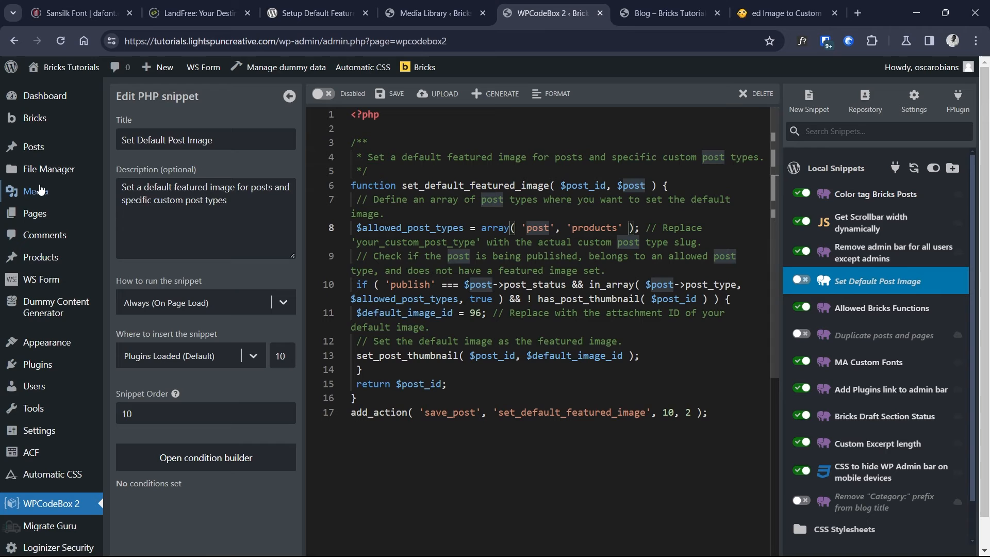
{"action": "left_click", "coordinate": [585, 227]}
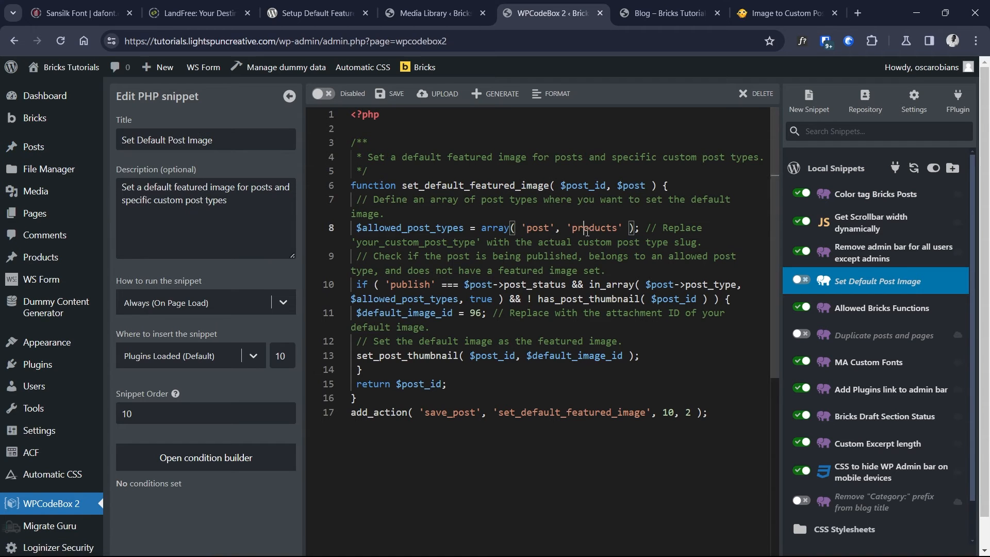
{"action": "double_click", "coordinate": [593, 227]}
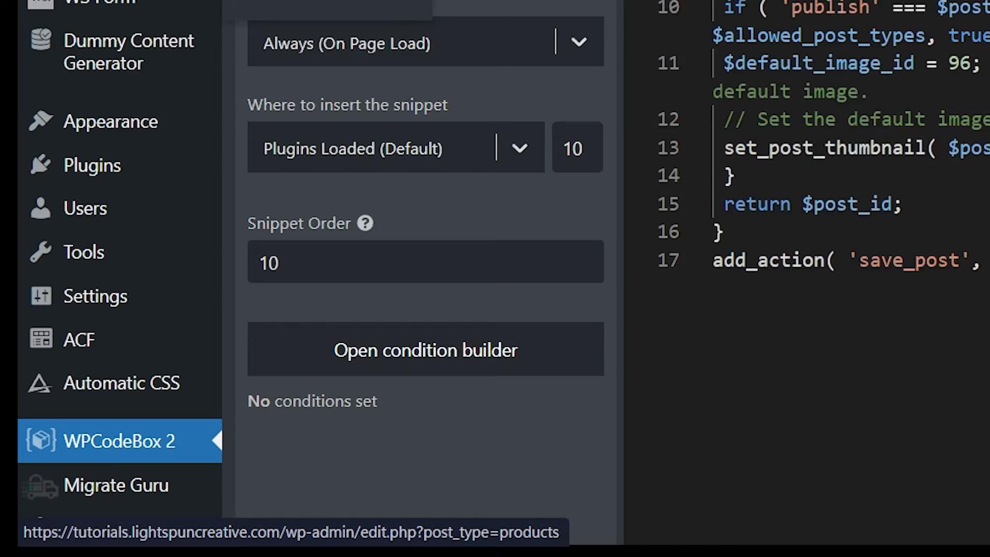
{"action": "scroll", "scroll_direction": "down", "scroll_amount": 3}
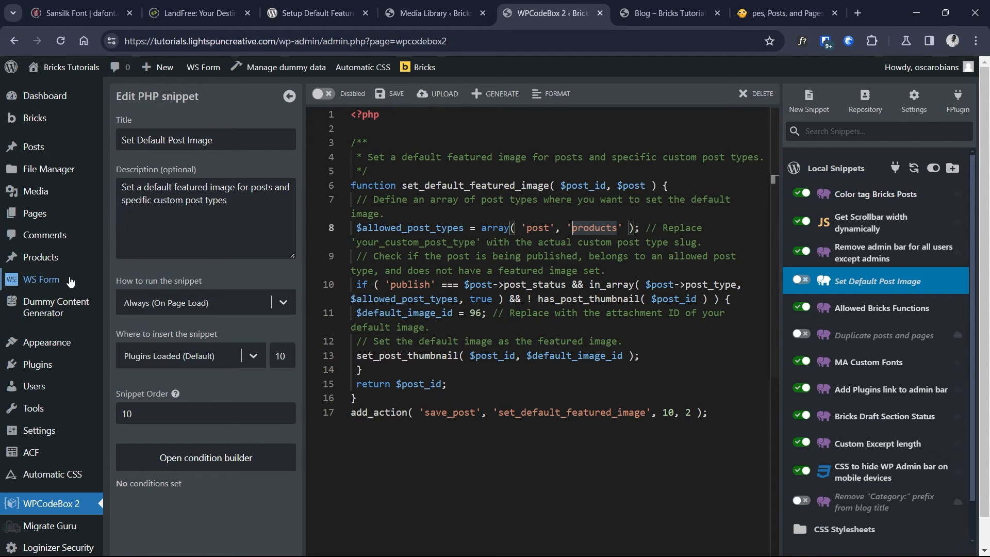
{"action": "mouse_move", "coordinate": [40, 257]}
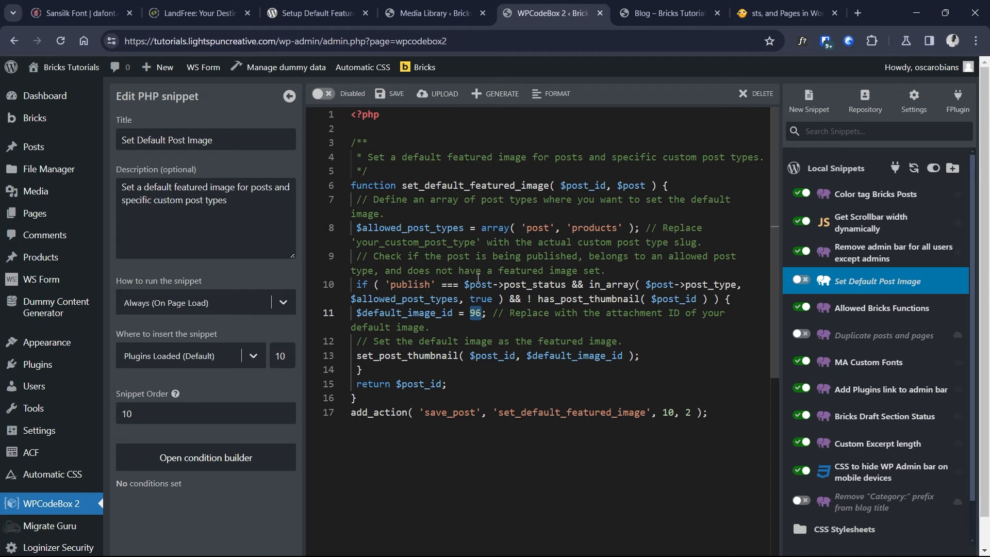
{"action": "left_click", "coordinate": [434, 13]}
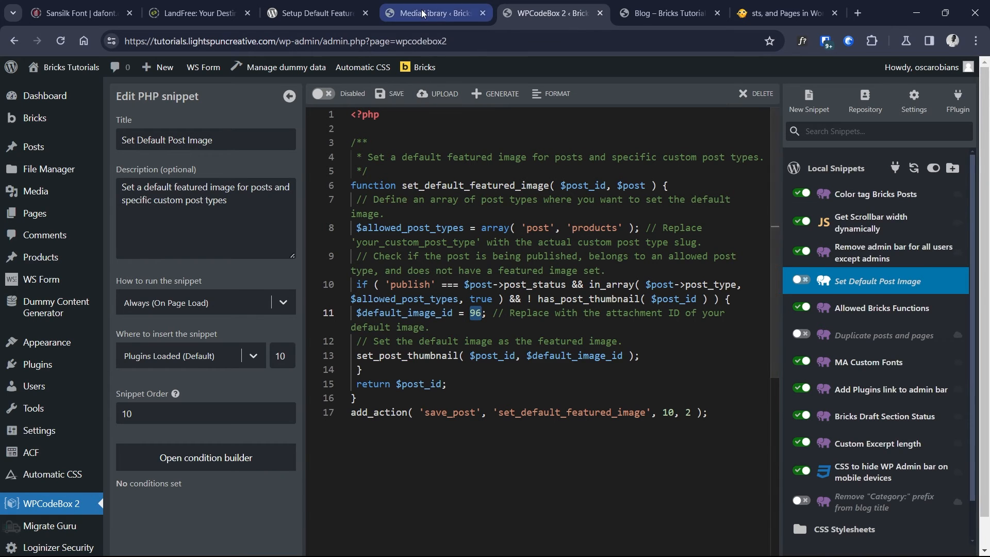
Enable the Media Library ID column and confirm Placeholder_image.svg is attachment 96
{"action": "left_click", "coordinate": [434, 12]}
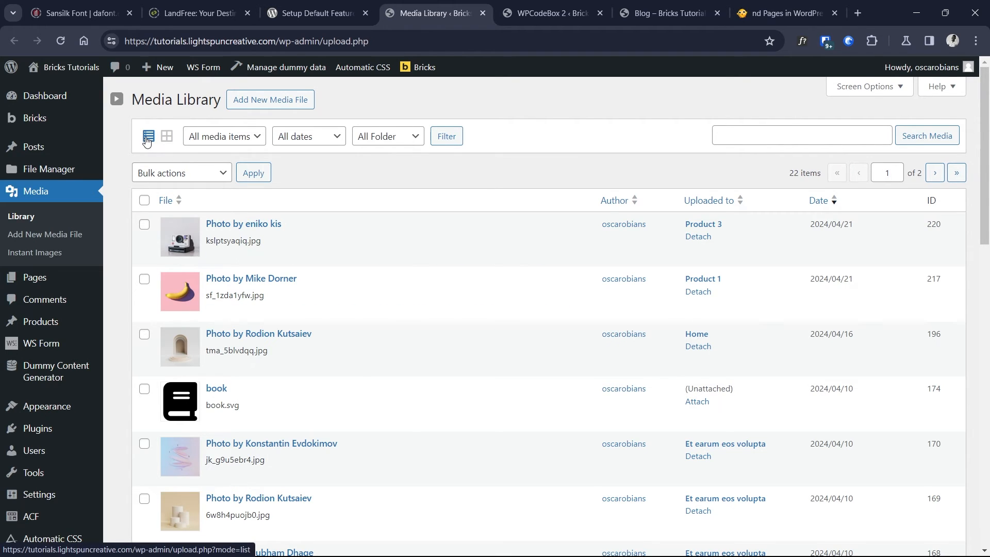
{"action": "scroll", "scroll_direction": "down", "scroll_amount": 3}
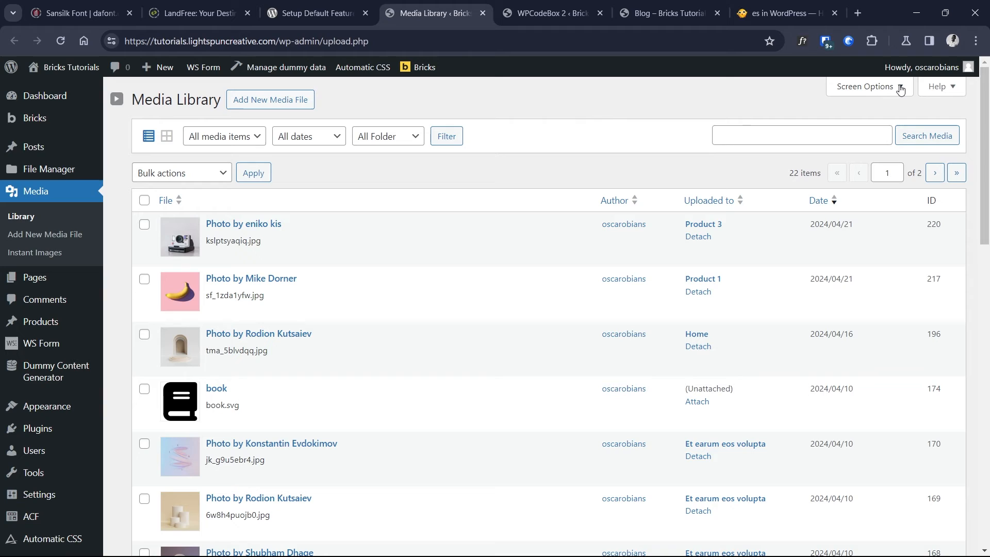
{"action": "left_click", "coordinate": [866, 86]}
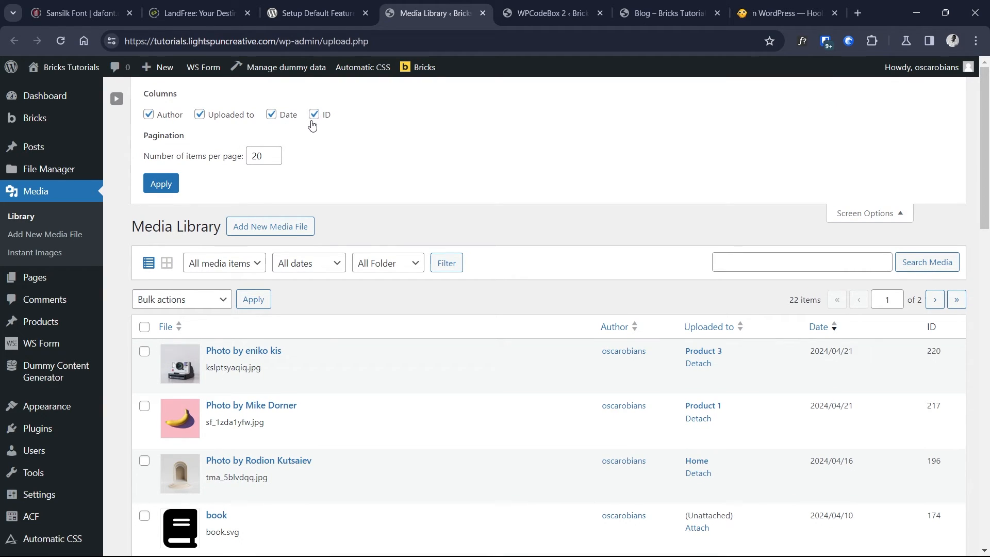
{"action": "scroll", "scroll_direction": "down", "scroll_amount": 3}
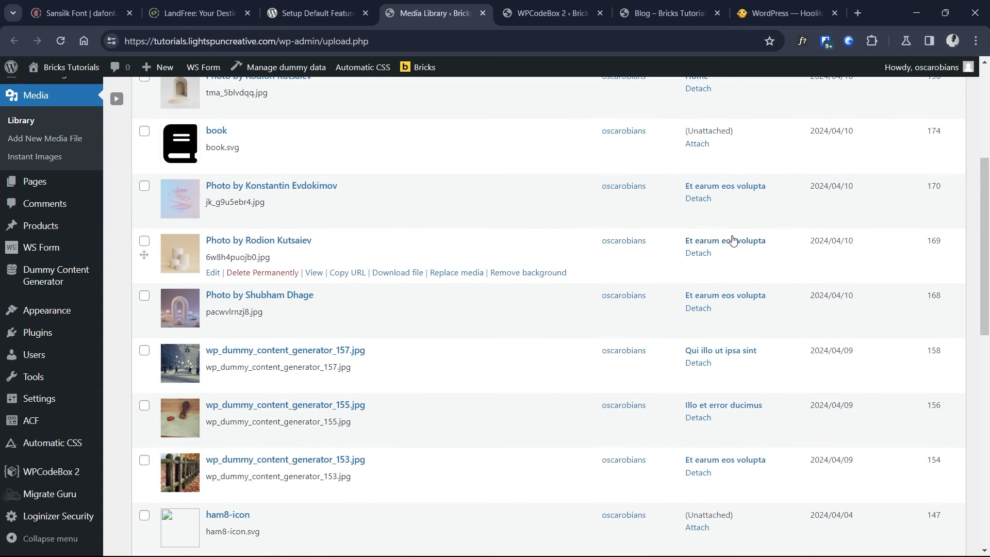
{"action": "scroll", "scroll_direction": "down", "scroll_amount": 3}
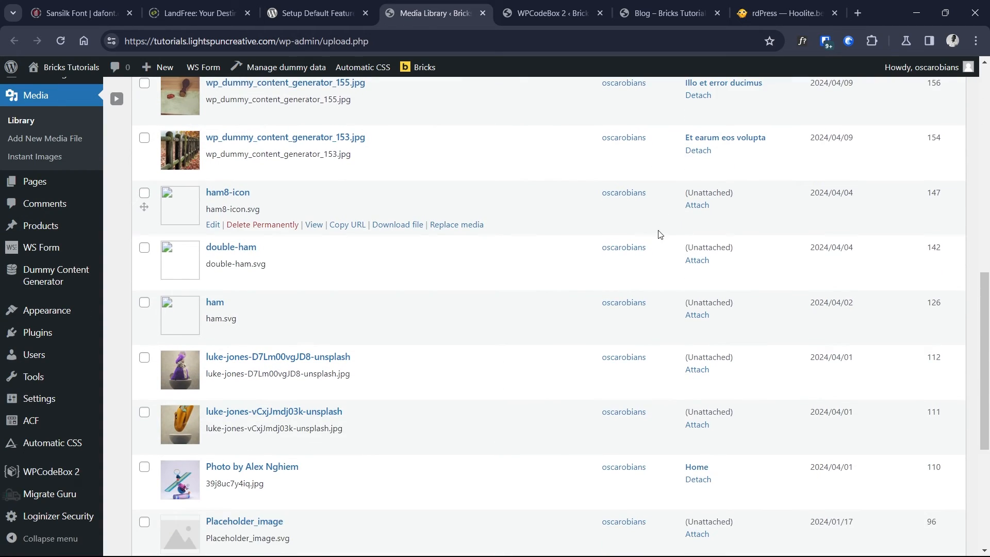
{"action": "scroll", "scroll_direction": "down", "scroll_amount": 3}
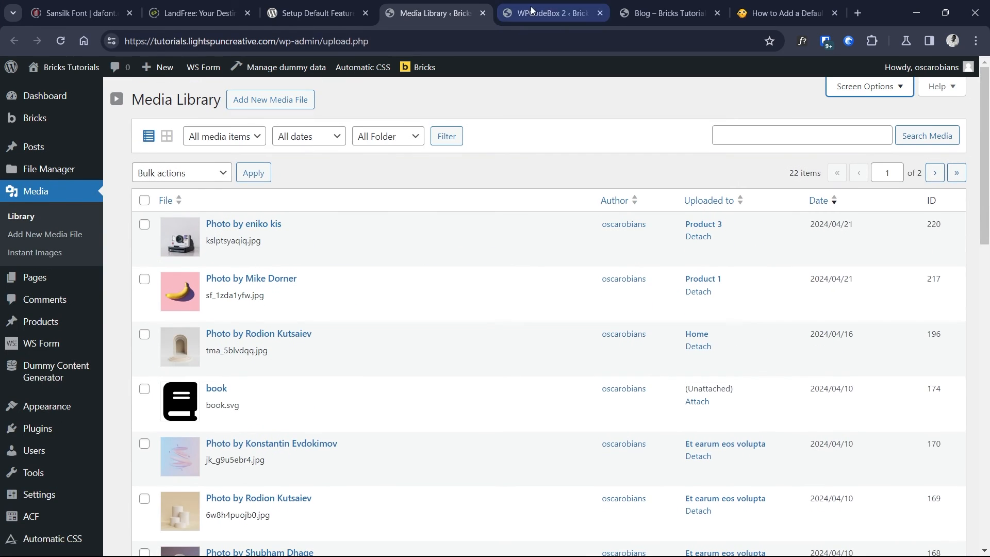
{"action": "left_click", "coordinate": [546, 12]}
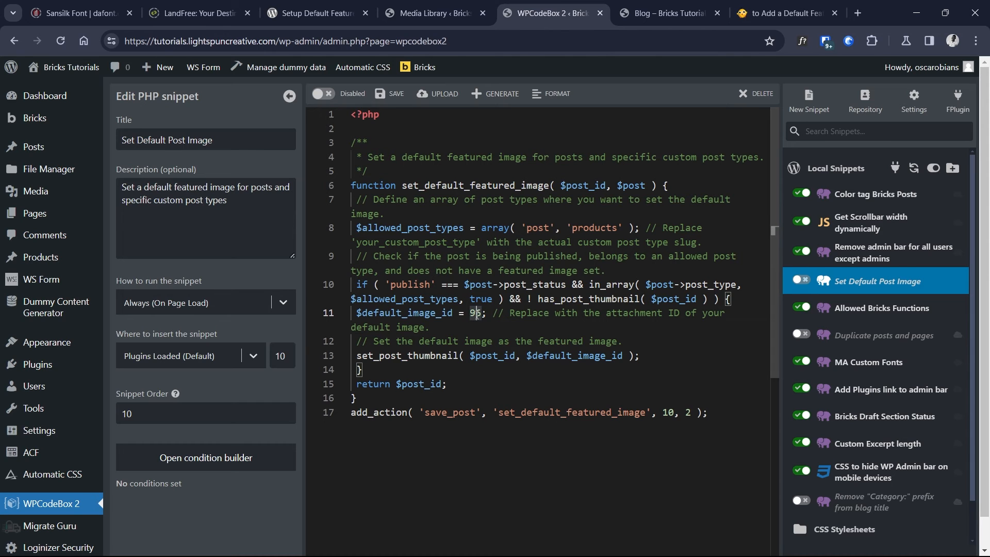
Check Sample Post #3 on the front end, enable the snippet, and return to the blog listing
{"action": "left_click", "coordinate": [321, 93]}
{"action": "type", "text": "hoo"}
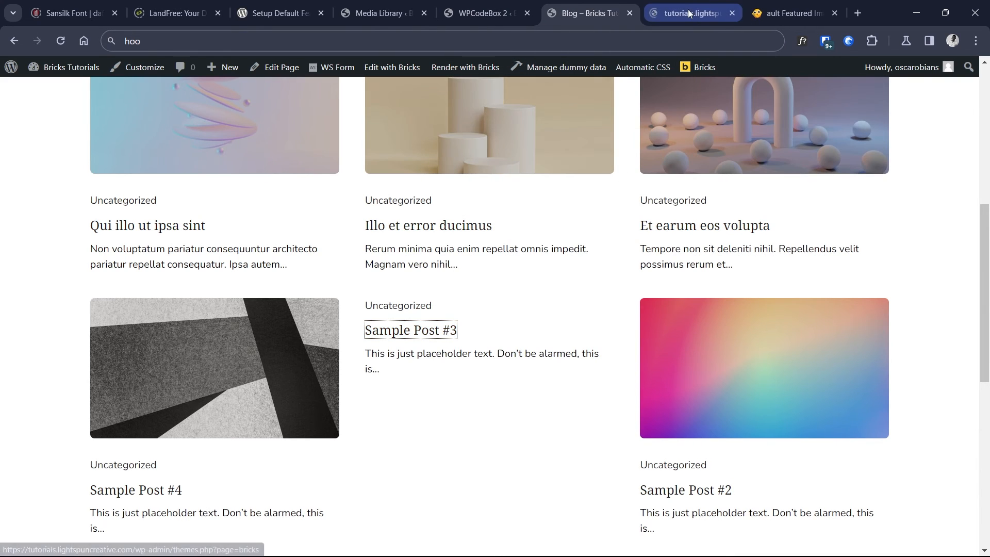
{"action": "left_click", "coordinate": [409, 330]}
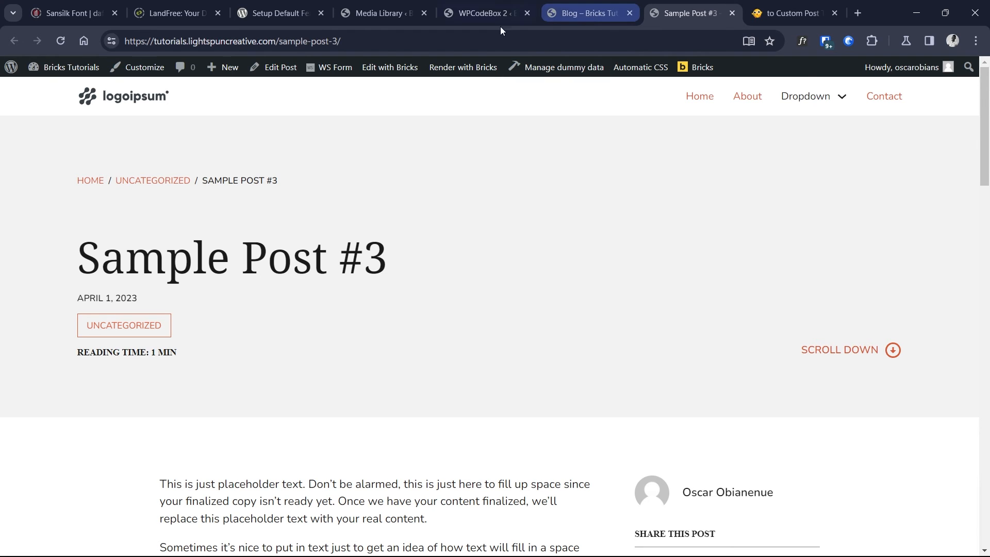
{"action": "left_click", "coordinate": [481, 12]}
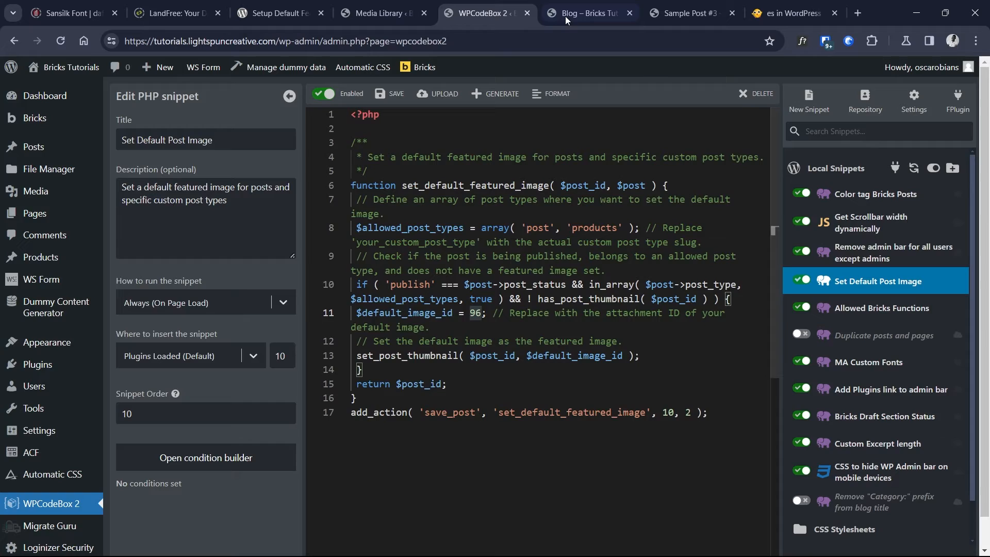
{"action": "left_click", "coordinate": [588, 12]}
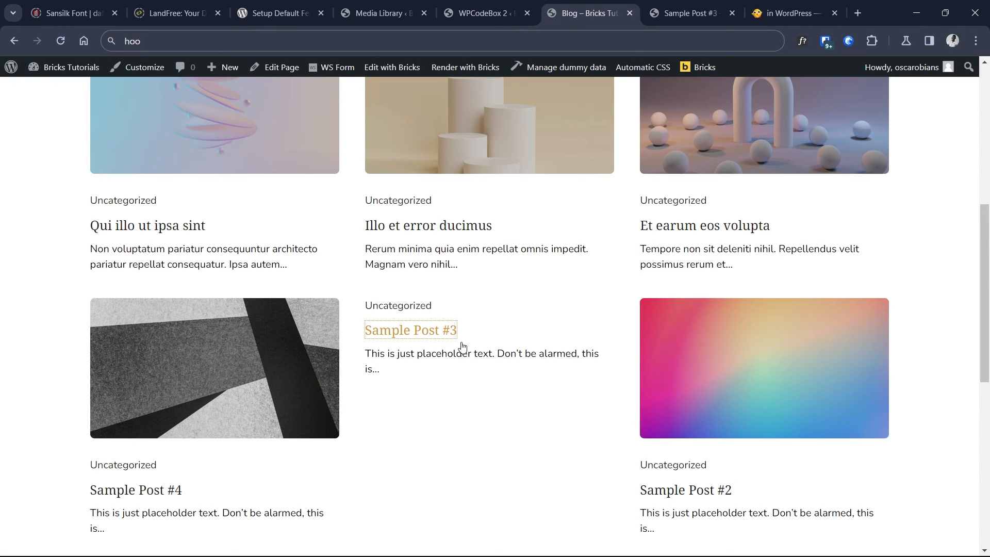
Open Sample Post #3 in the editor and switch it back to draft
{"action": "left_click", "coordinate": [410, 329]}
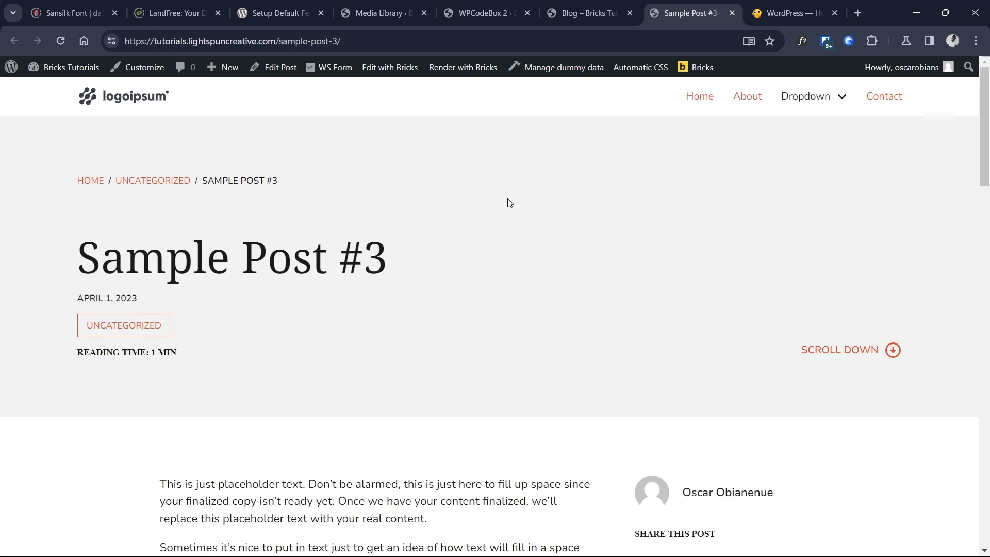
{"action": "left_click", "coordinate": [279, 68]}
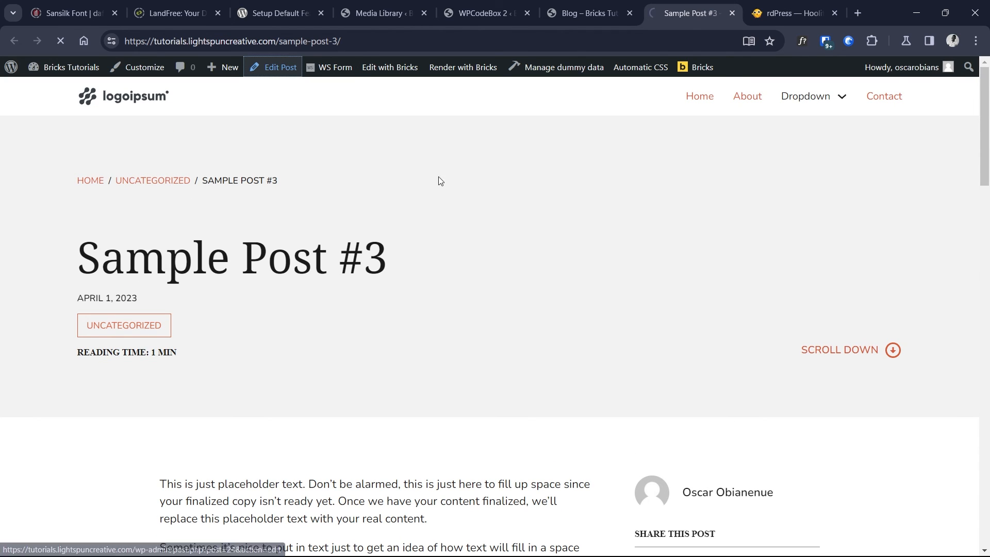
{"action": "left_click", "coordinate": [278, 68]}
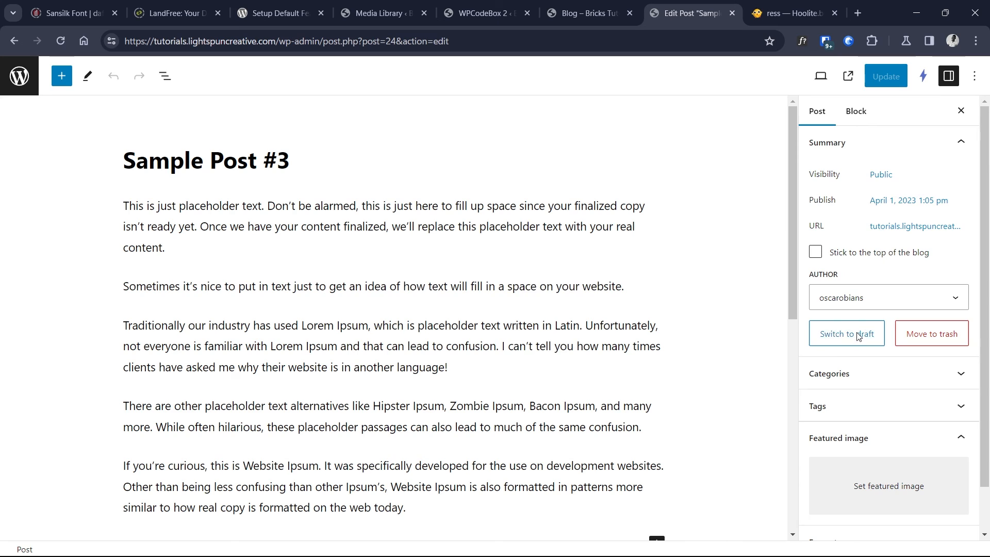
{"action": "left_click", "coordinate": [846, 334]}
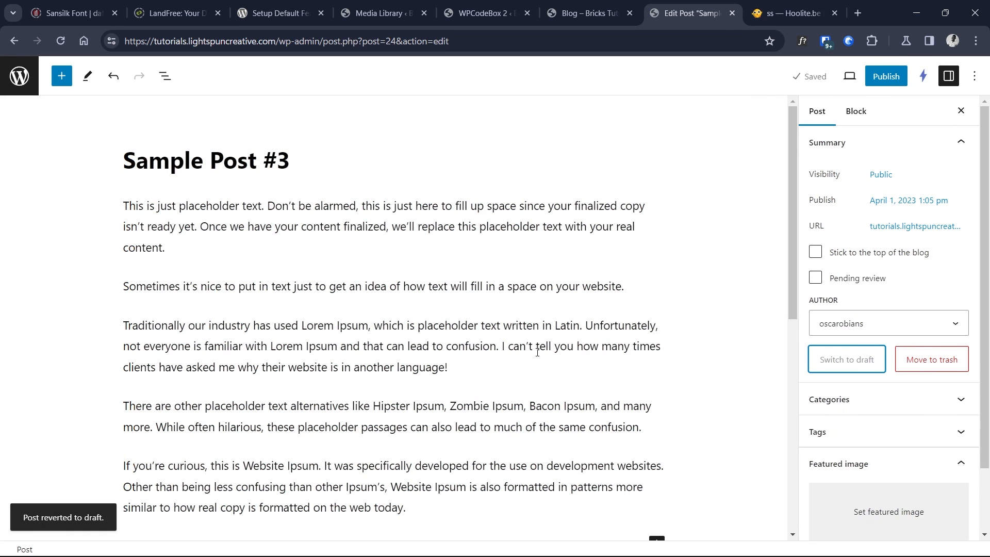
Publish Sample Post #3 again and close the post-publish panel
{"action": "left_click", "coordinate": [886, 75]}
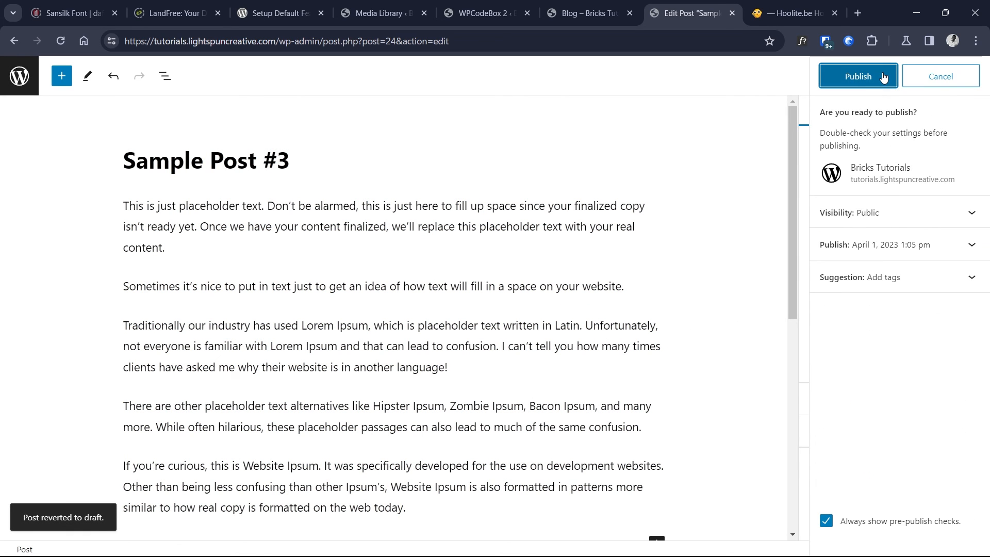
{"action": "left_click", "coordinate": [857, 76]}
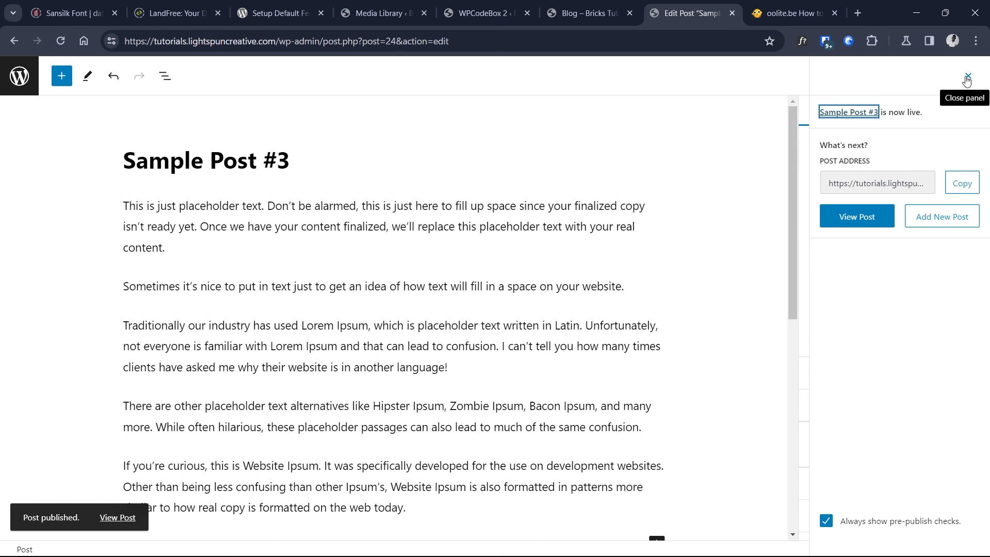
{"action": "left_click", "coordinate": [965, 81]}
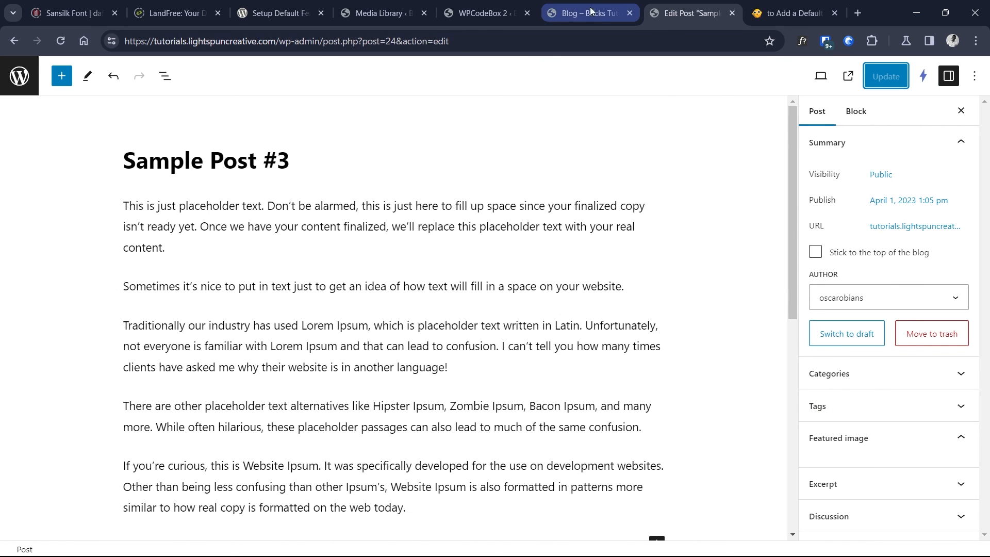
Return to the blog listing showing Sample Post #3 with the grey mountain placeholder
{"action": "left_click", "coordinate": [589, 12]}
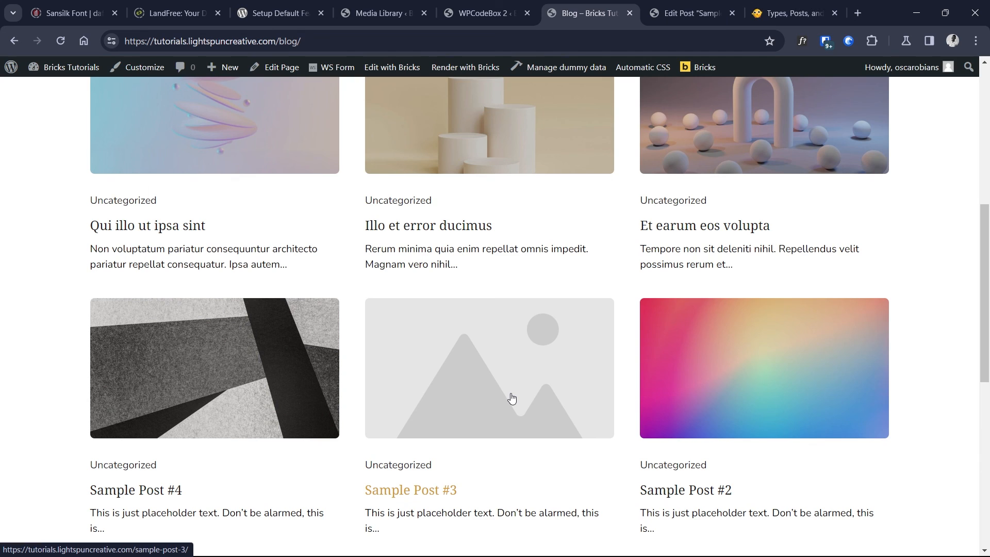
{"action": "mouse_move", "coordinate": [616, 303]}
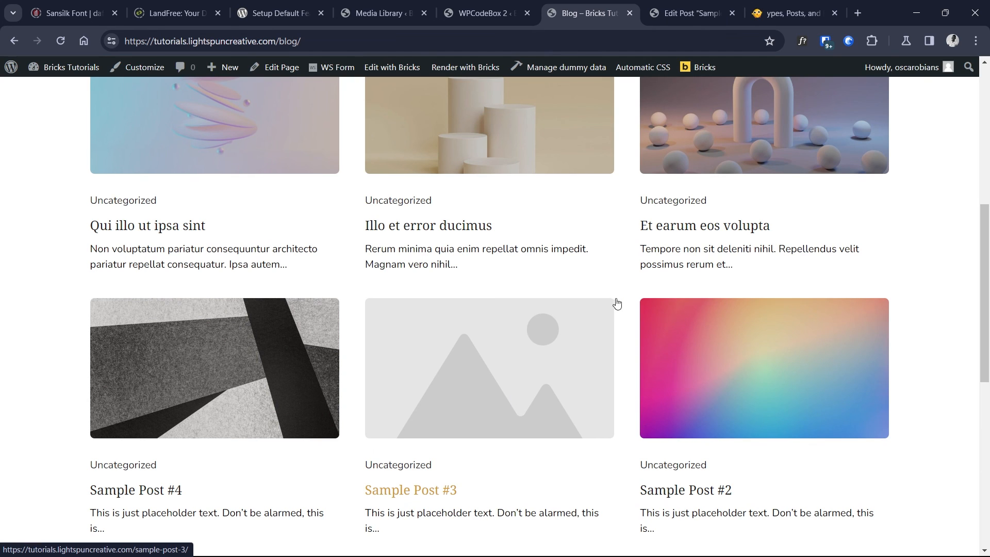
{"action": "mouse_move", "coordinate": [625, 295]}
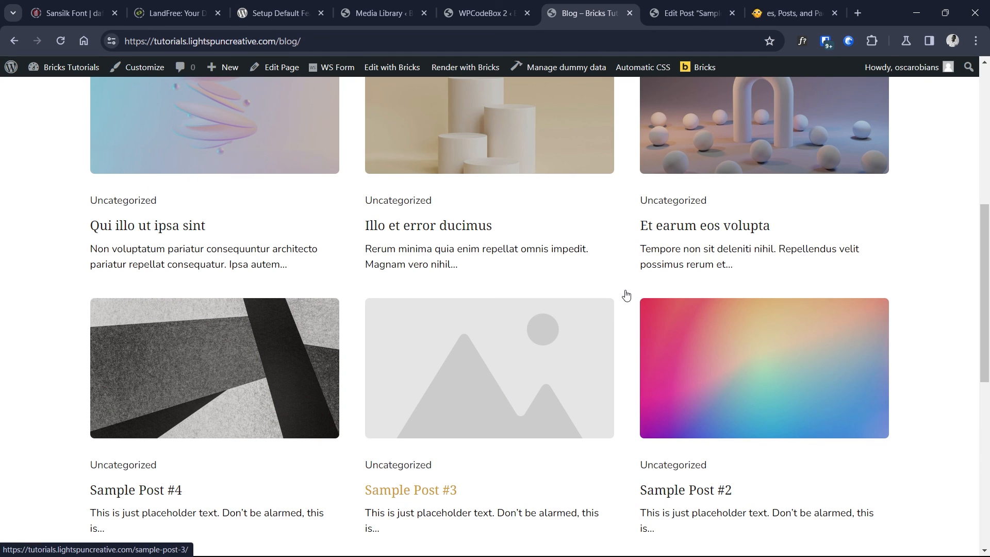